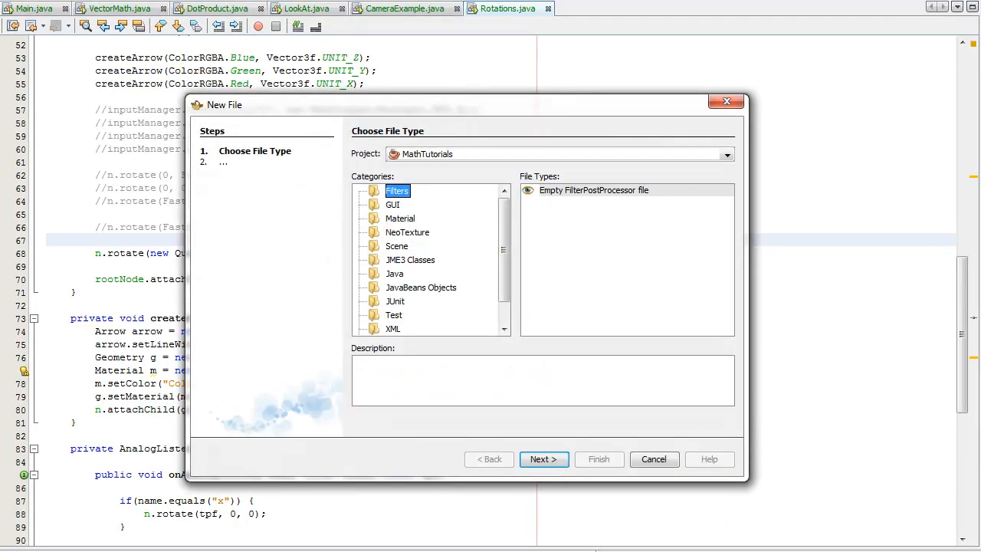
Create a new Test.java-type file named CrossProduct in the mygame package
{"action": "left_click", "coordinate": [392, 316]}
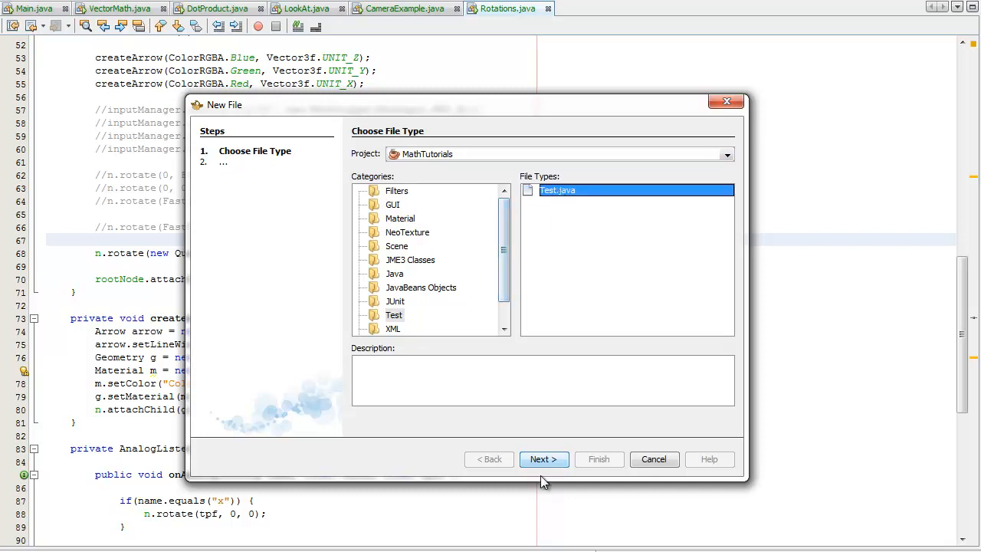
{"action": "left_click", "coordinate": [542, 460]}
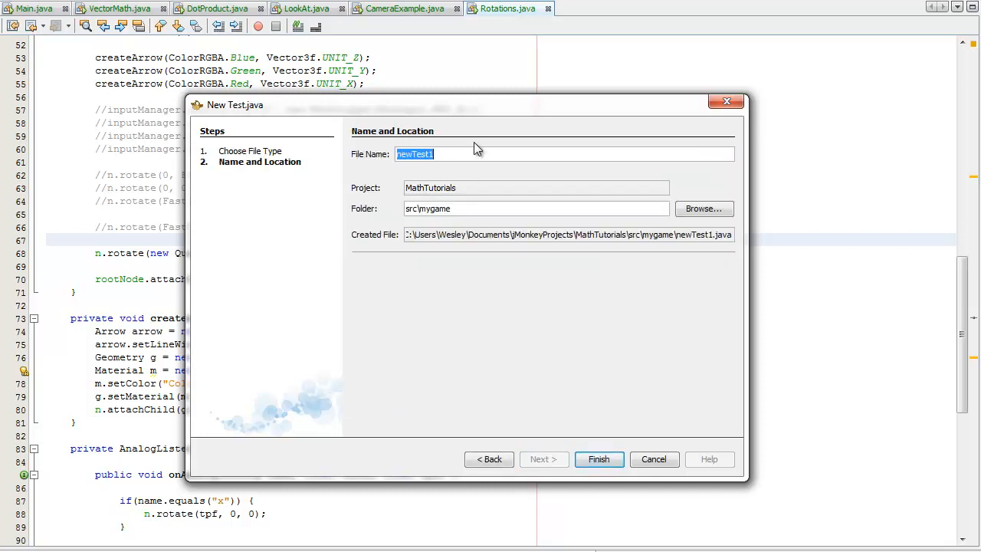
{"action": "type", "text": "C"}
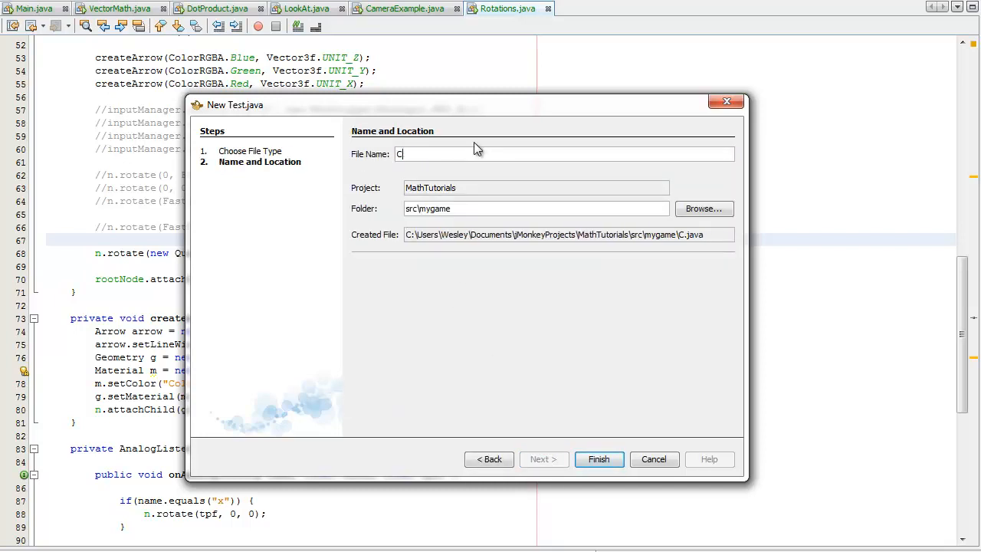
{"action": "type", "text": "rossPro"}
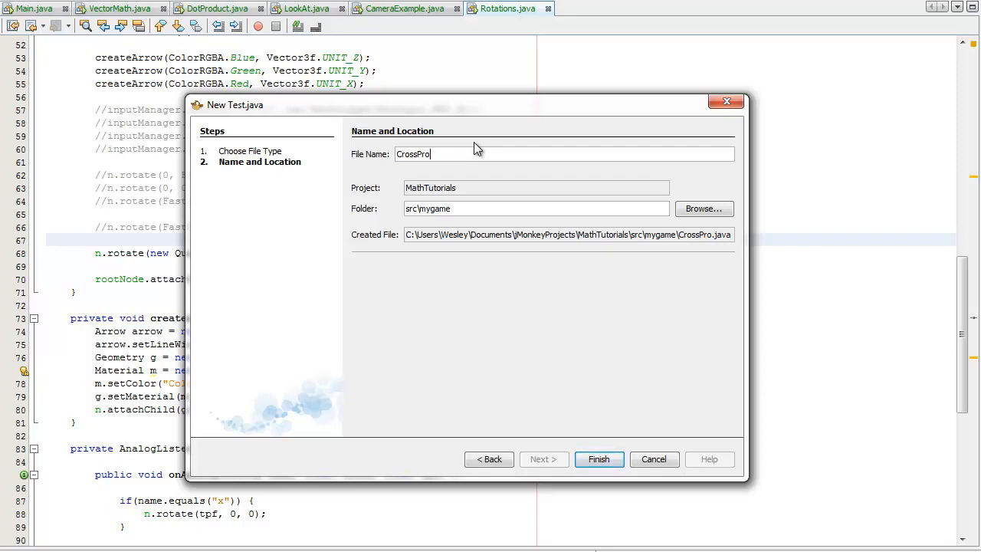
{"action": "type", "text": "duct"}
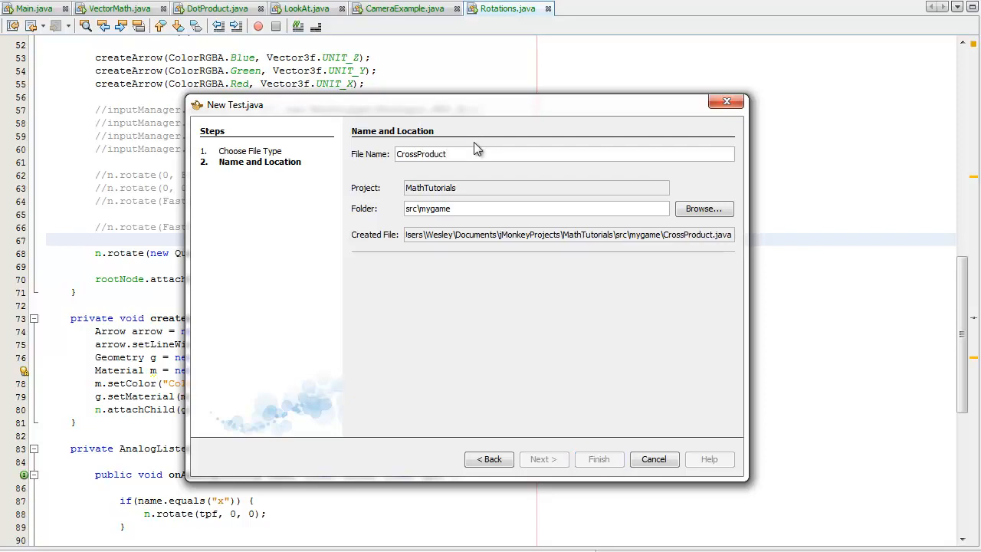
{"action": "left_click", "coordinate": [598, 460]}
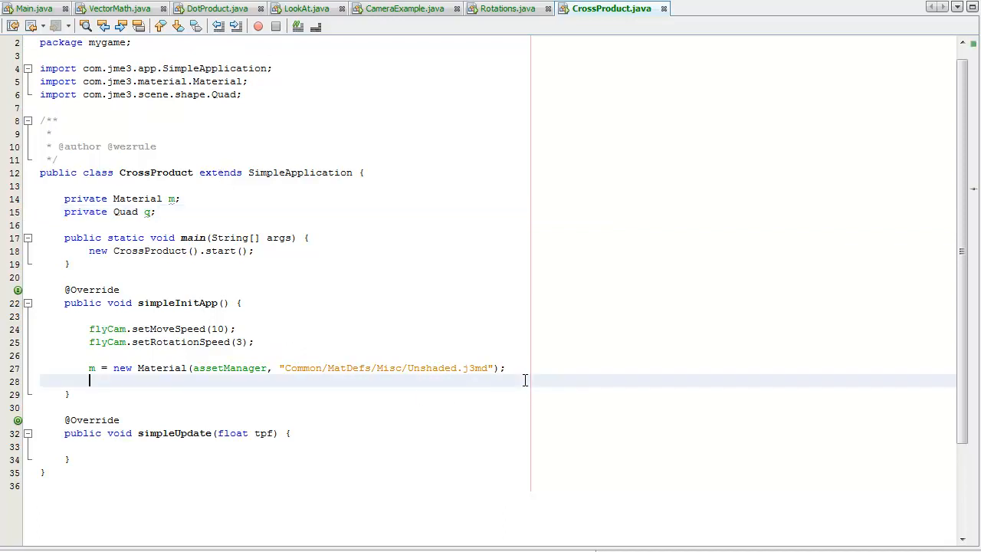
Build a Quad(3, 3) and a Geometry named "quad" from it in simpleInitApp
{"action": "type", "text": "q ="}
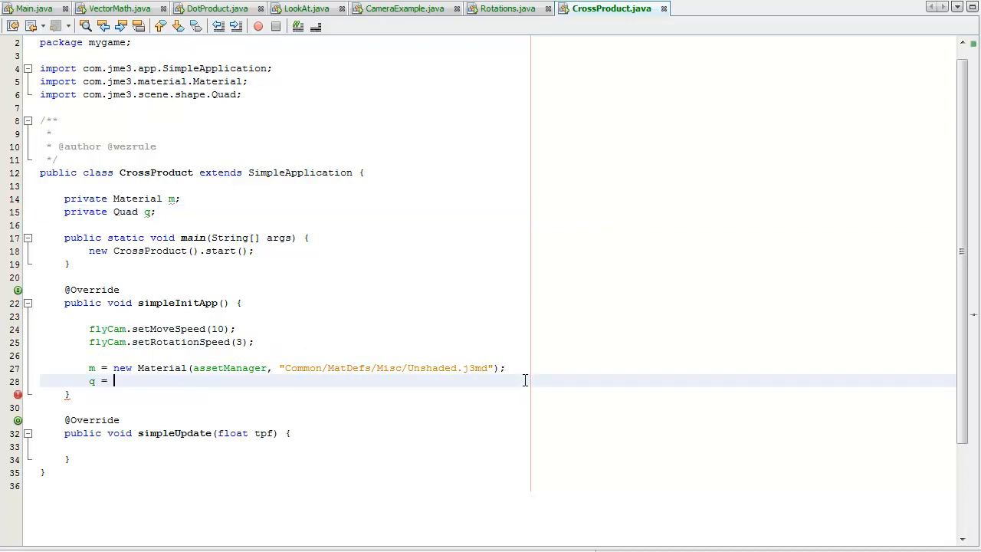
{"action": "type", "text": "new"}
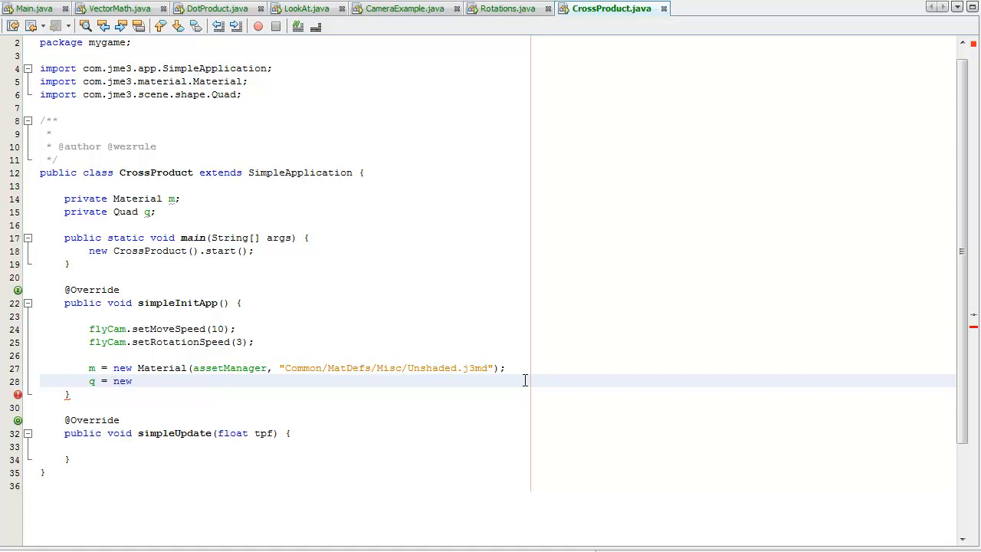
{"action": "type", "text": "Quad();"}
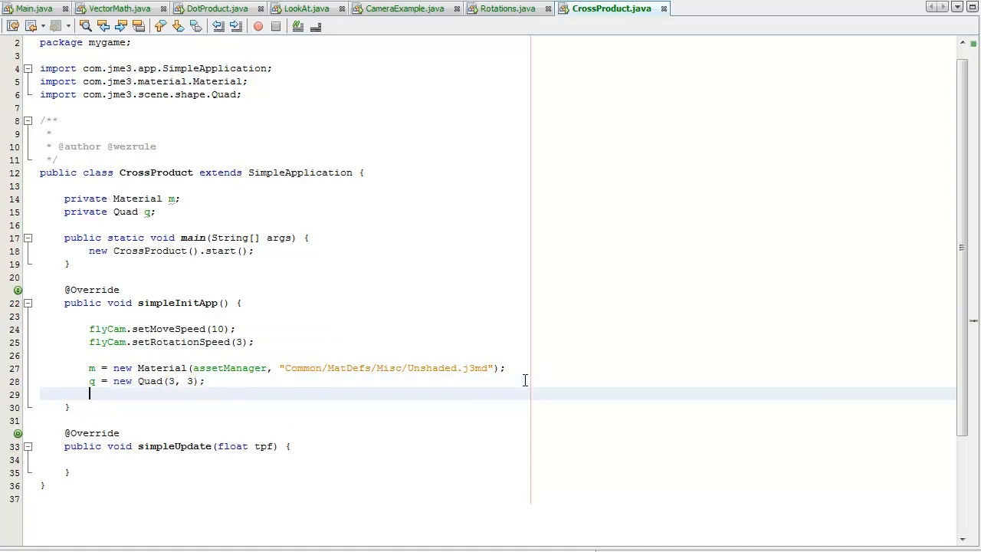
{"action": "type", "text": "Geometry geometry = new Geometry();"}
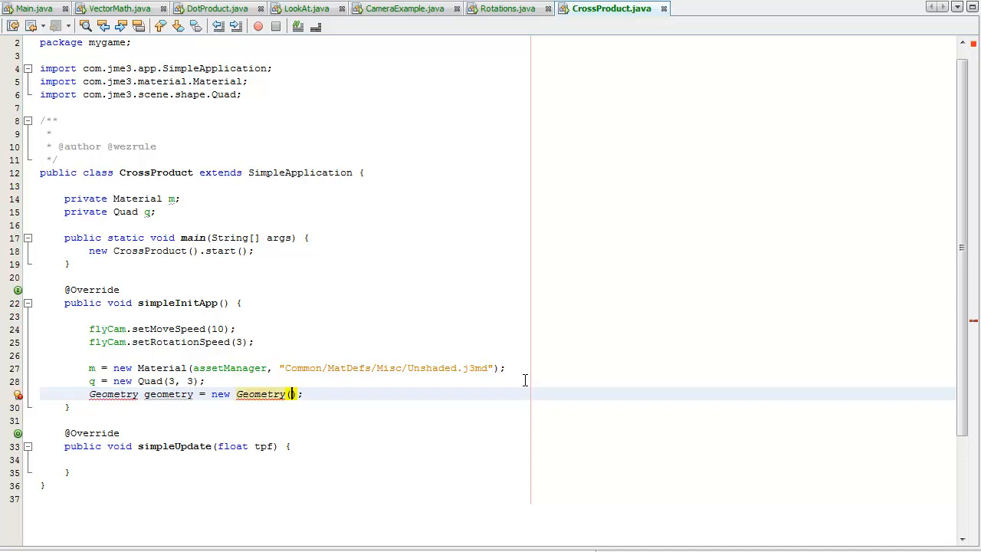
{"action": "type", "text": "\""}
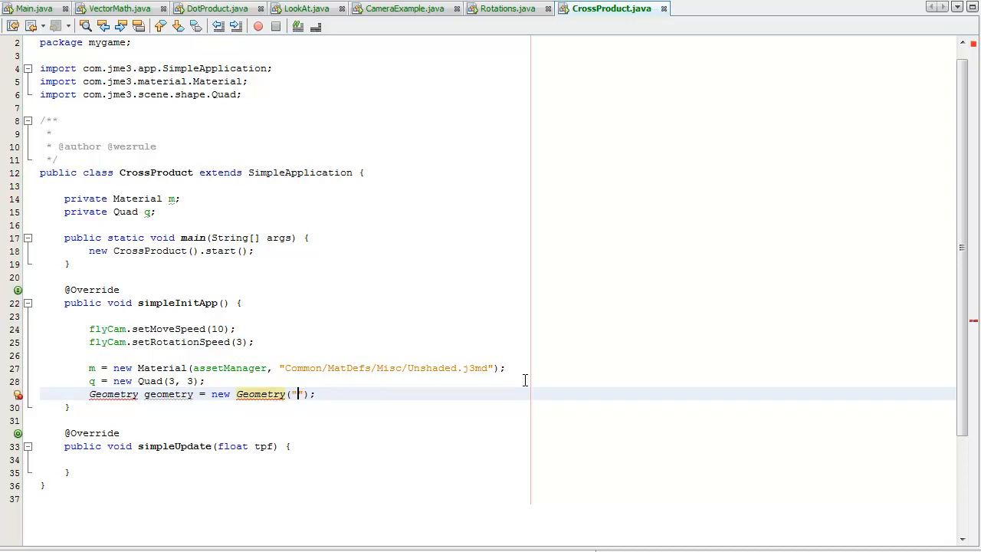
{"action": "type", "text": "quad\","}
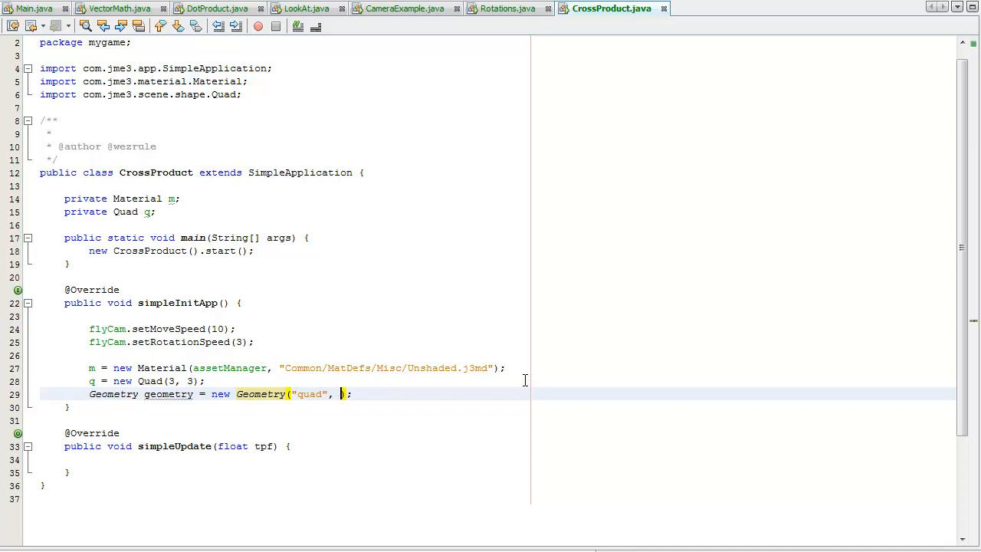
{"action": "type", "text": "q"}
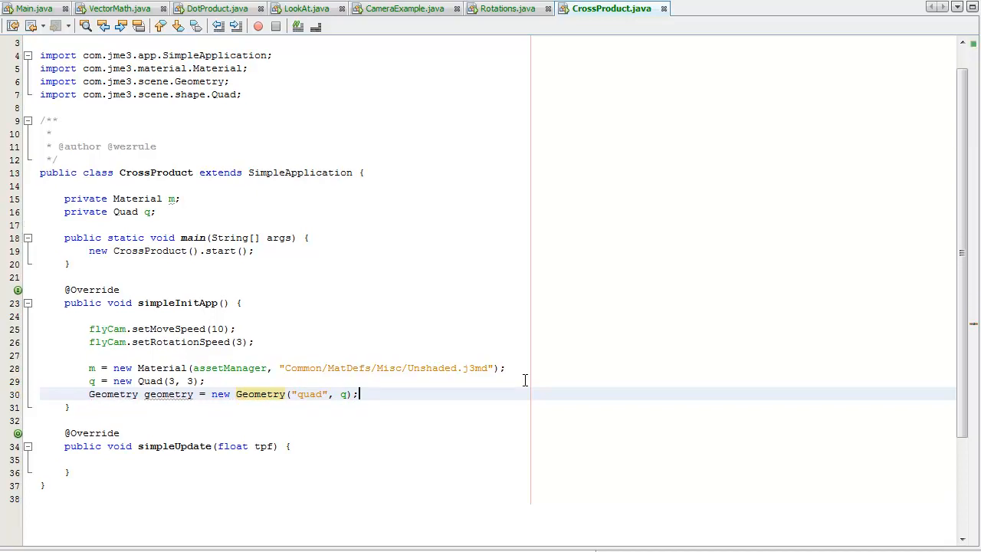
Set the material on the geometry, attach it to rootNode, and run to see the white quad
{"action": "type", "text": "gemoet"}
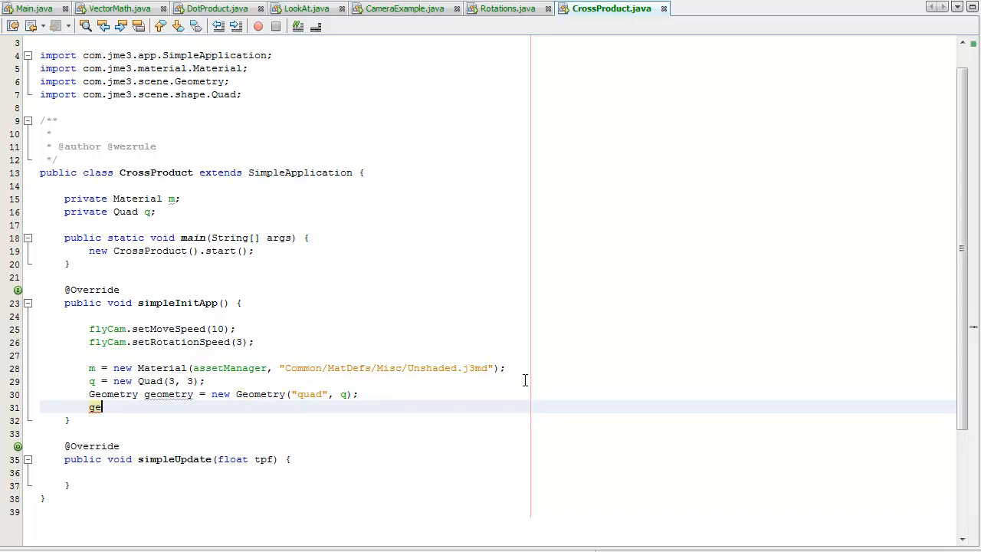
{"action": "type", "text": "ometry"}
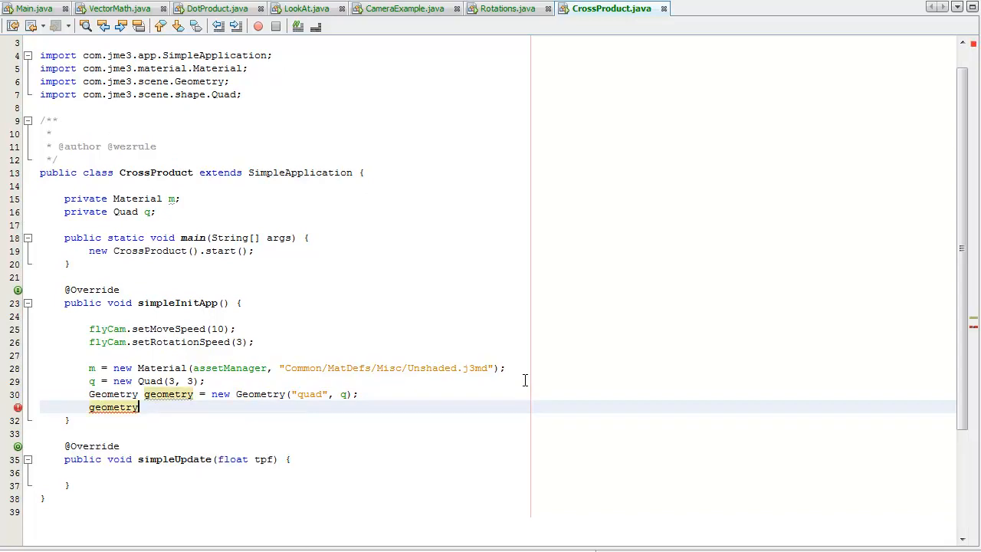
{"action": "type", "text": ".setm"}
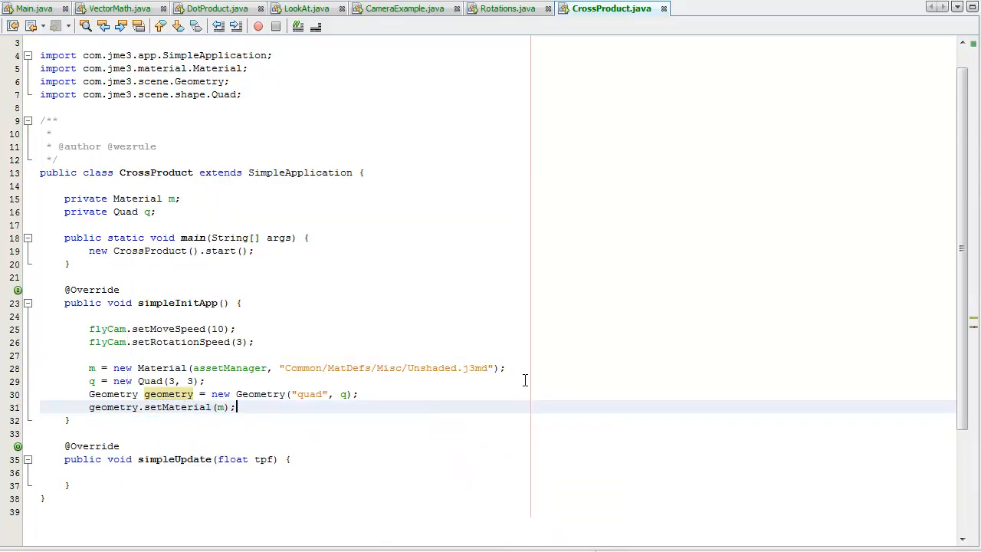
{"action": "type", "text": "rootNode"}
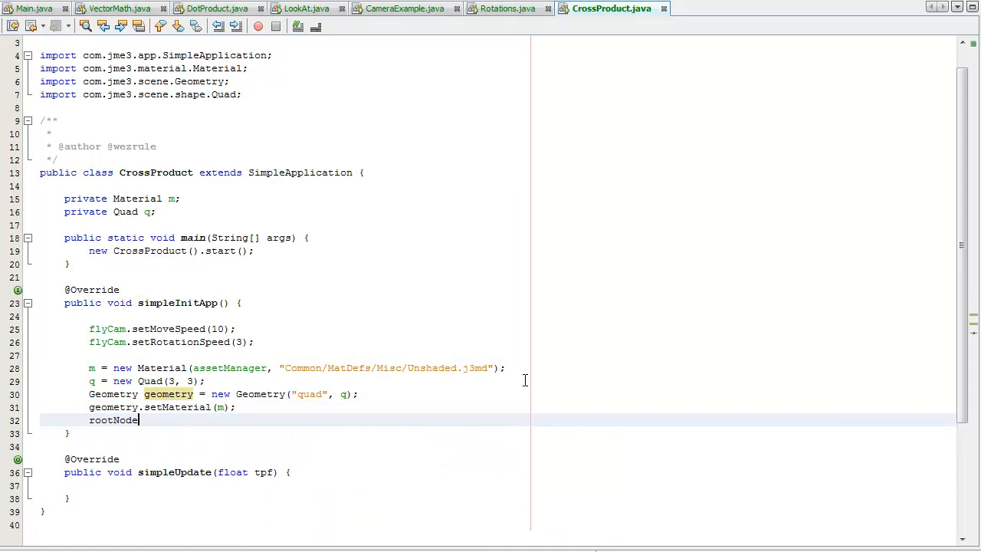
{"action": "type", "text": ".a"}
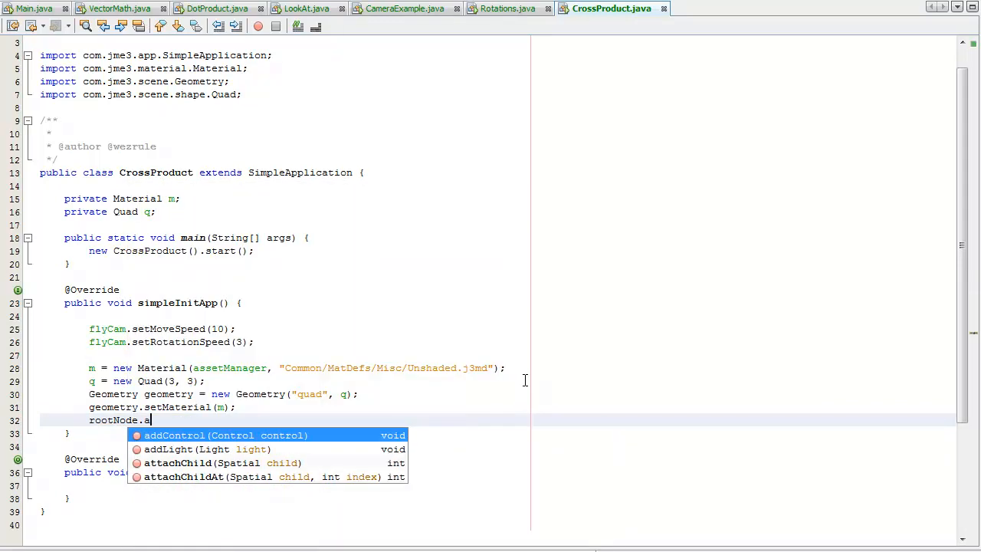
{"action": "key", "text": "Down"}
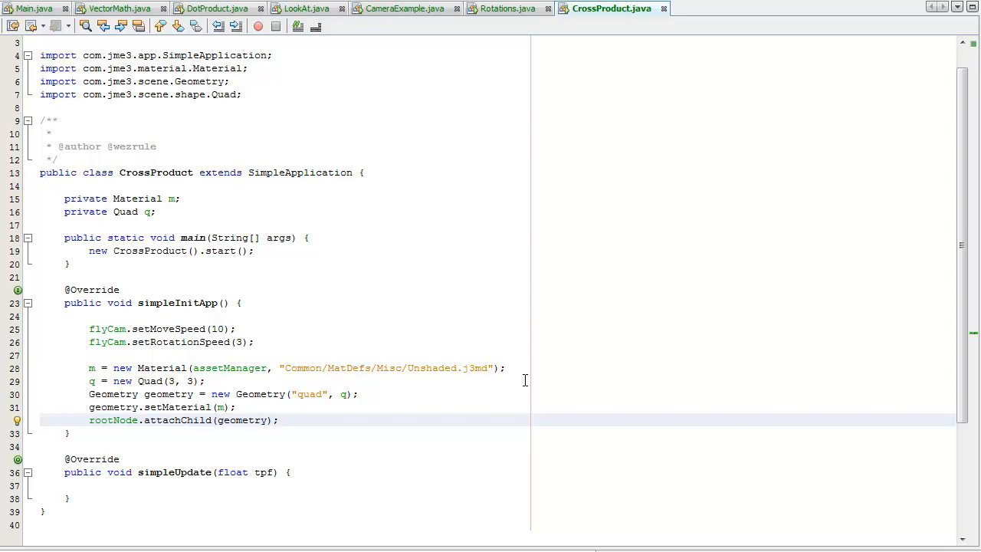
{"action": "left_click", "coordinate": [280, 420]}
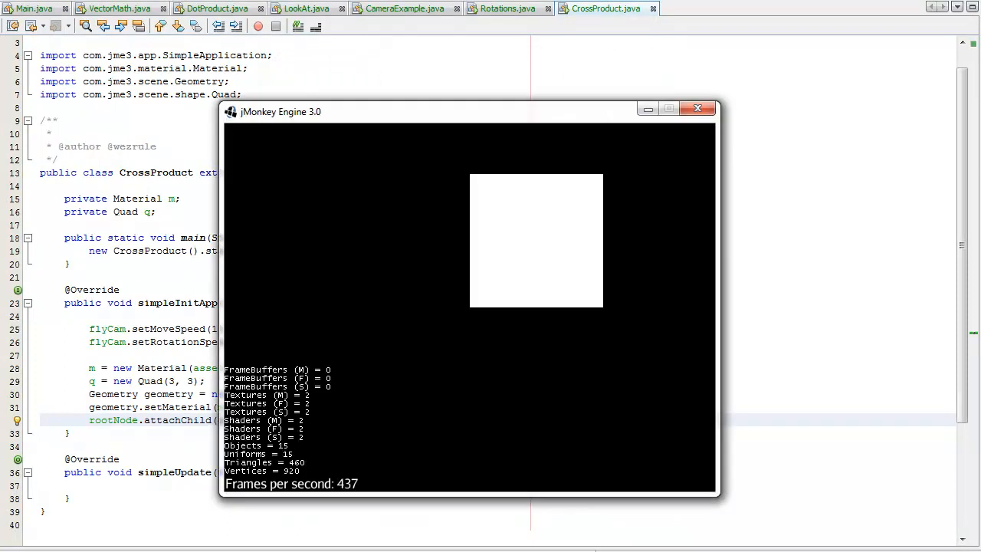
{"action": "left_click", "coordinate": [696, 108]}
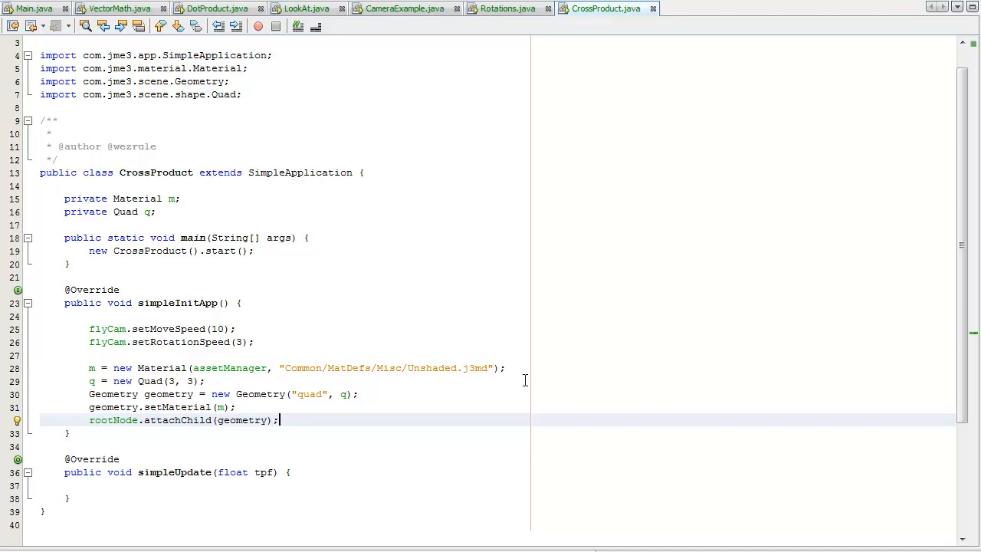
Get the quad's Position VertexBuffer, importing VertexBuffer
{"action": "type", "text": "q."}
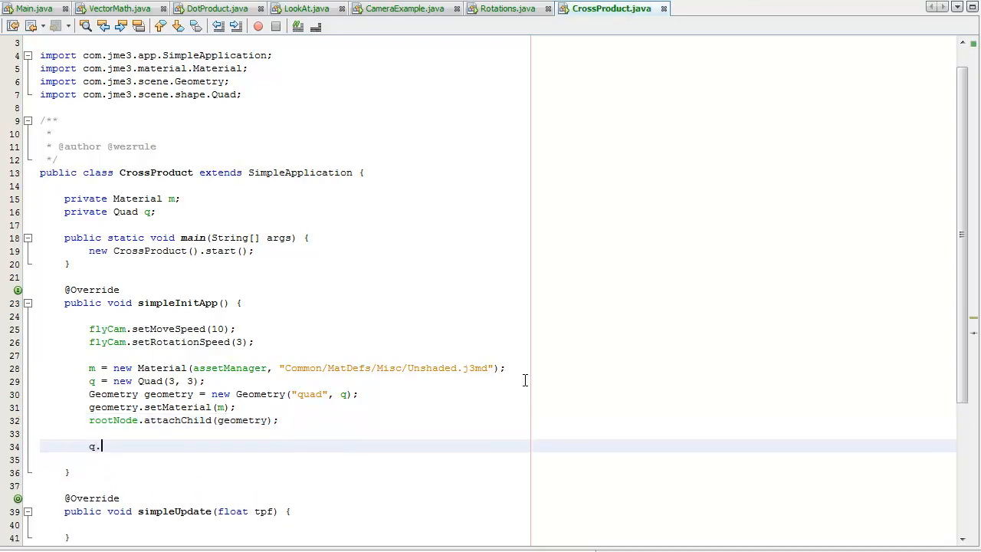
{"action": "type", "text": "getb"}
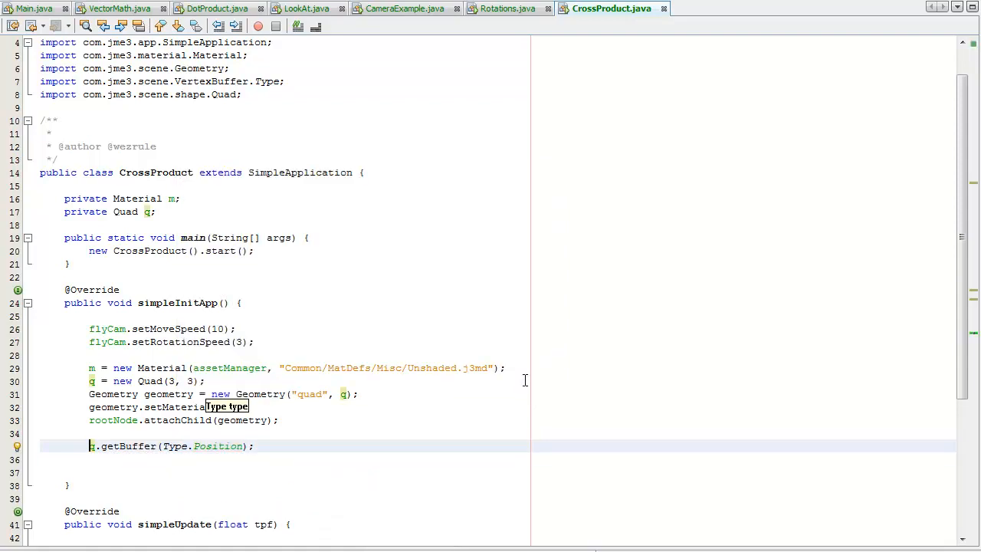
{"action": "type", "text": "VertexBuffer position ="}
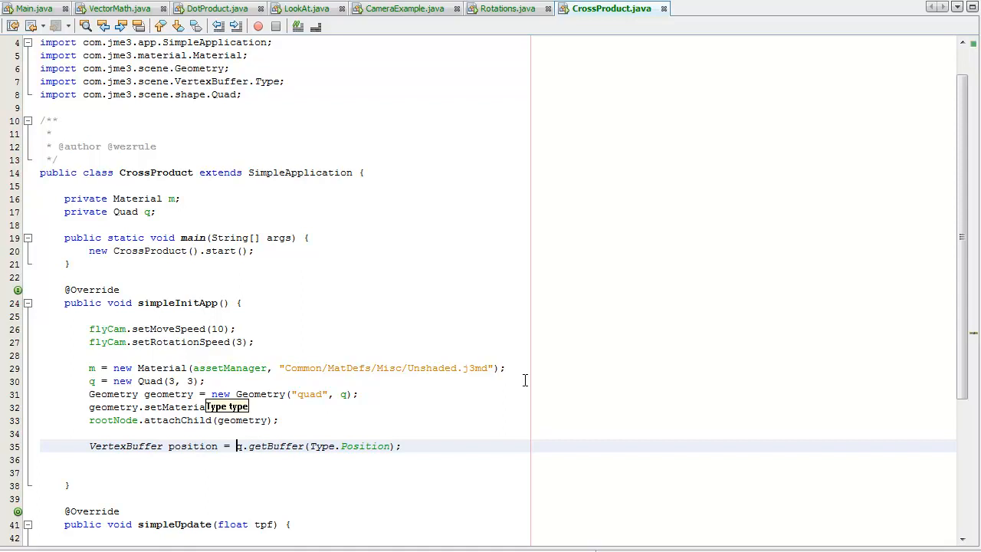
{"action": "key", "text": "enter"}
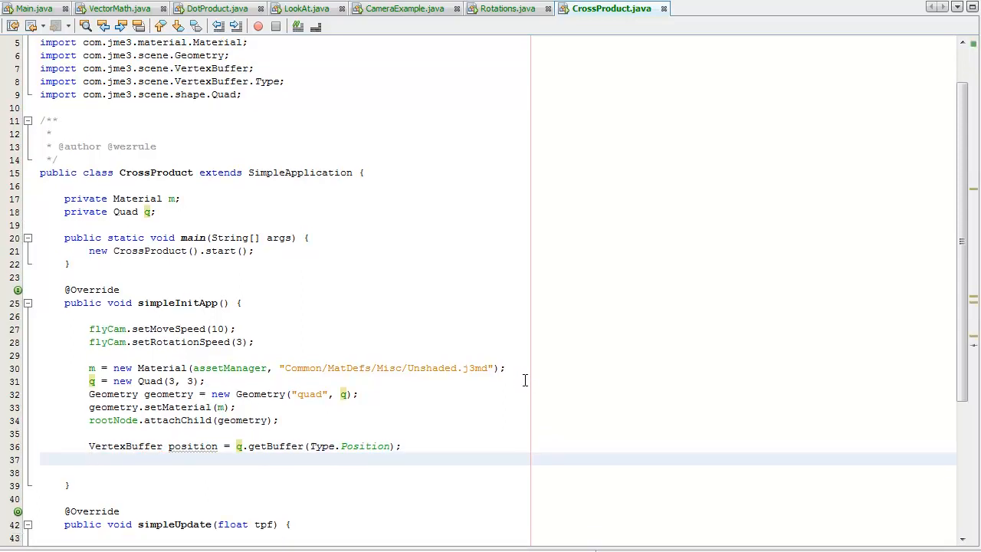
Convert the buffer's FloatBuffer data into a Vector3f array via BufferUtils.getVector3Array
{"action": "type", "text": "Vector3f array["}
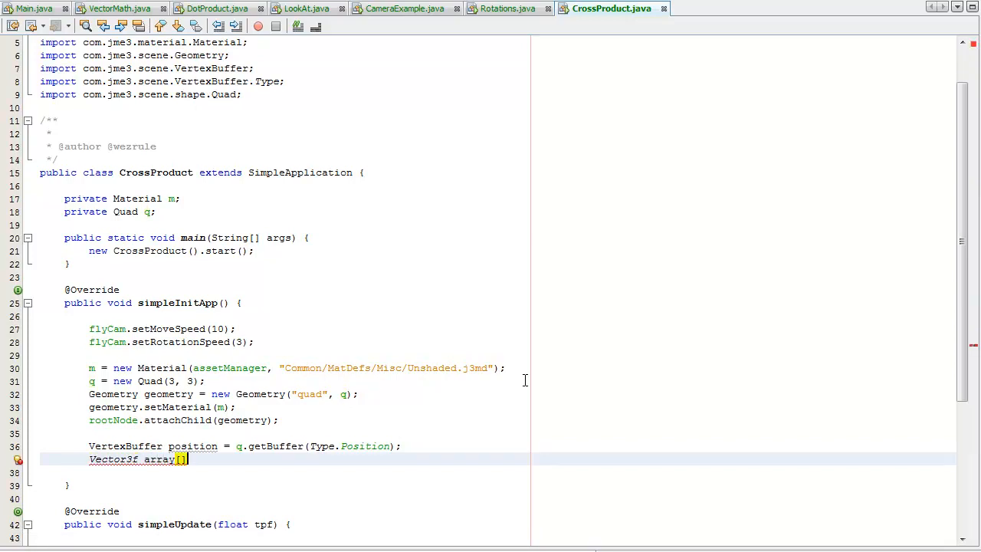
{"action": "type", "text": "="}
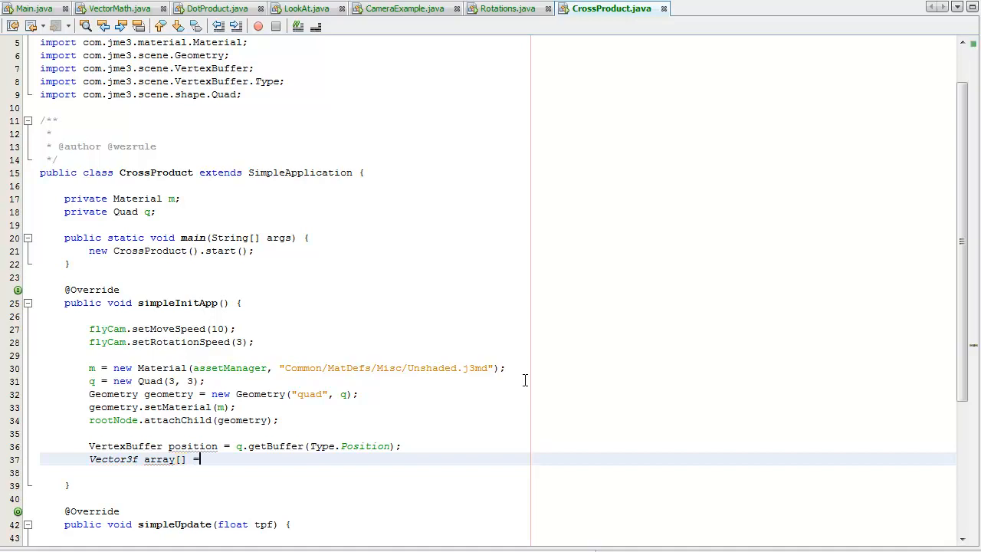
{"action": "type", "text": "BUff"}
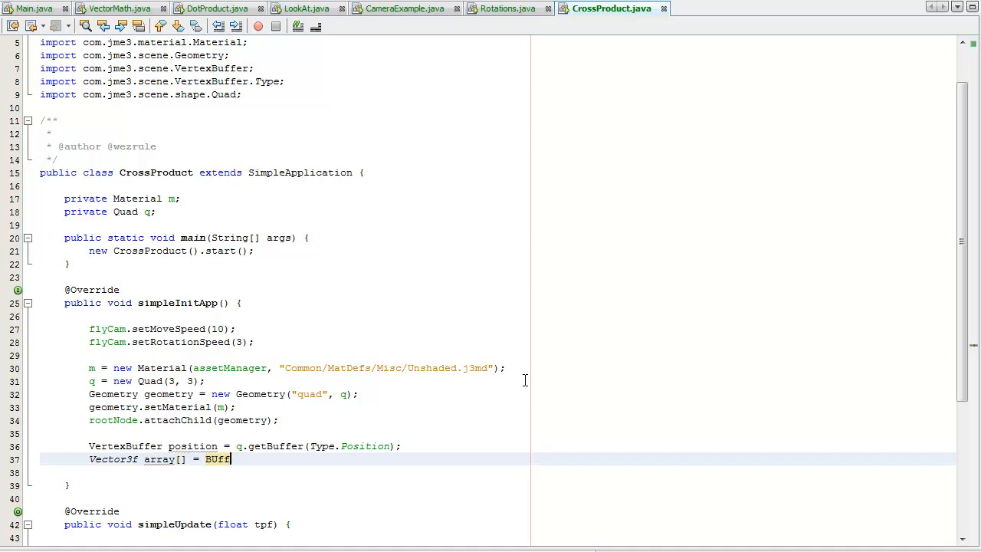
{"action": "key", "text": "BackSpace"}
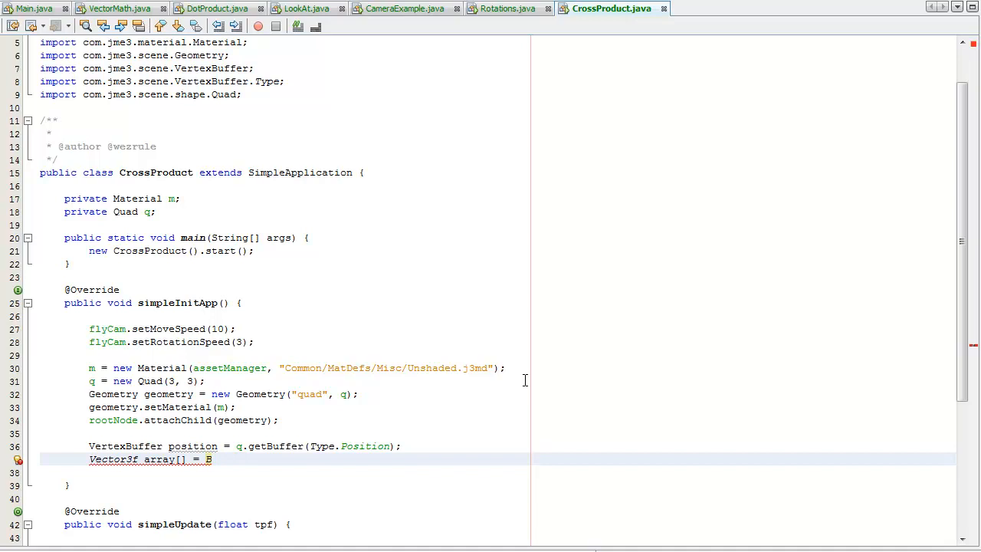
{"action": "type", "text": "ufferUtils."}
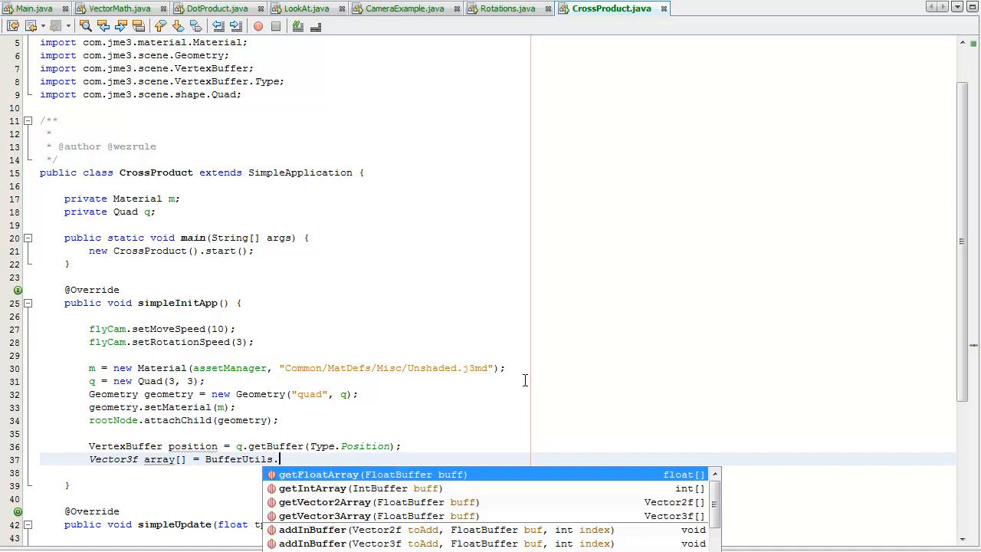
{"action": "type", "text": "get"}
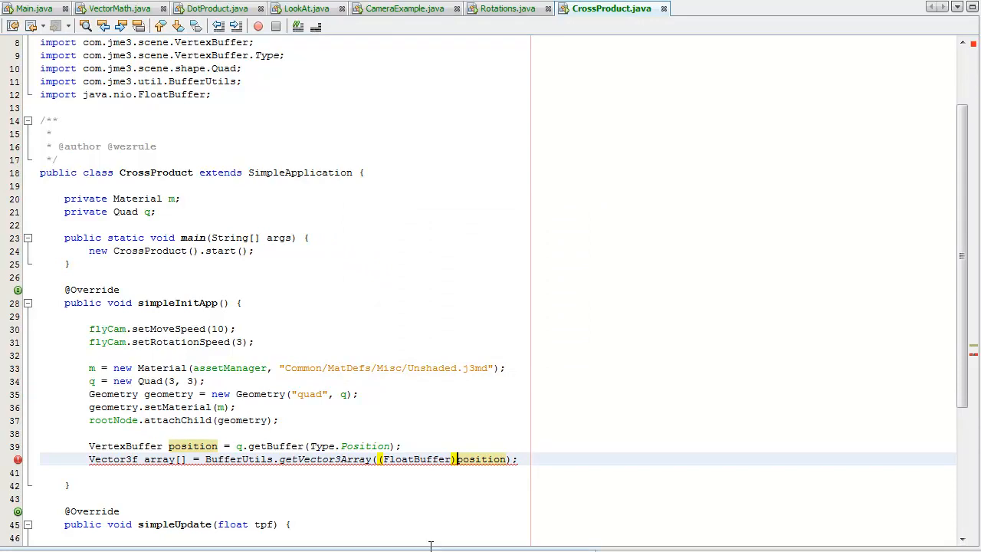
{"action": "mouse_move", "coordinate": [481, 459]}
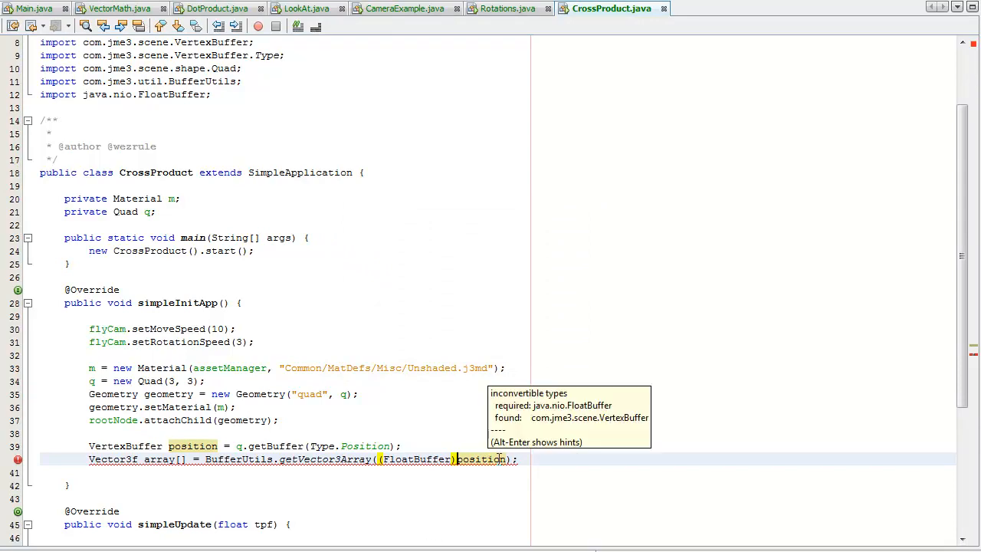
{"action": "type", "text": ".getData("}
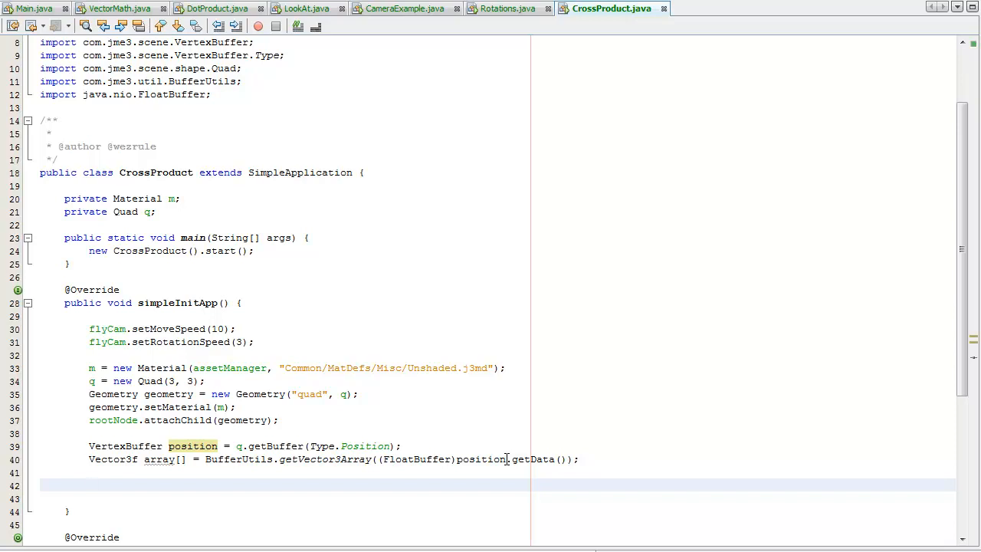
Add a System.out.println of array[0] using the soutv template
{"action": "type", "text": "soutv"}
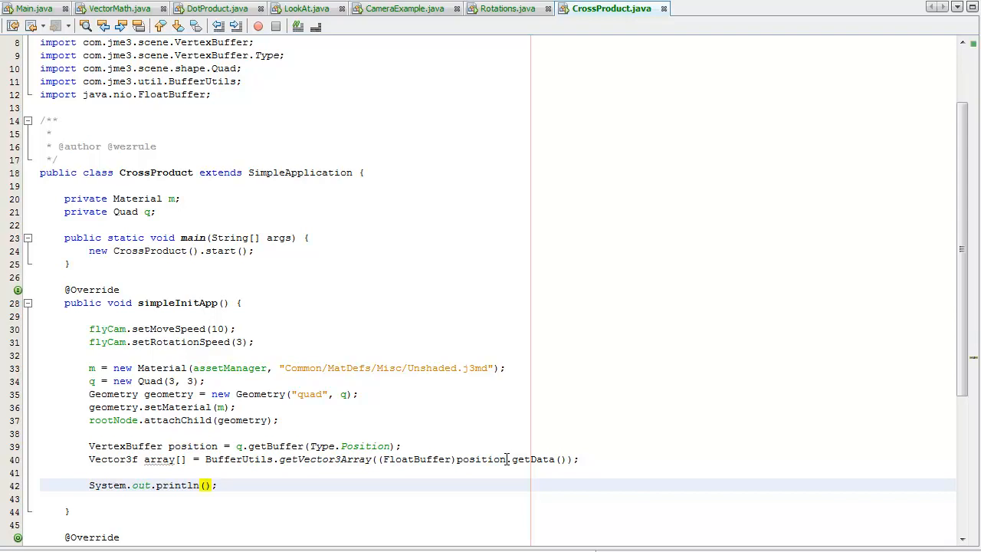
{"action": "double_click", "coordinate": [176, 485]}
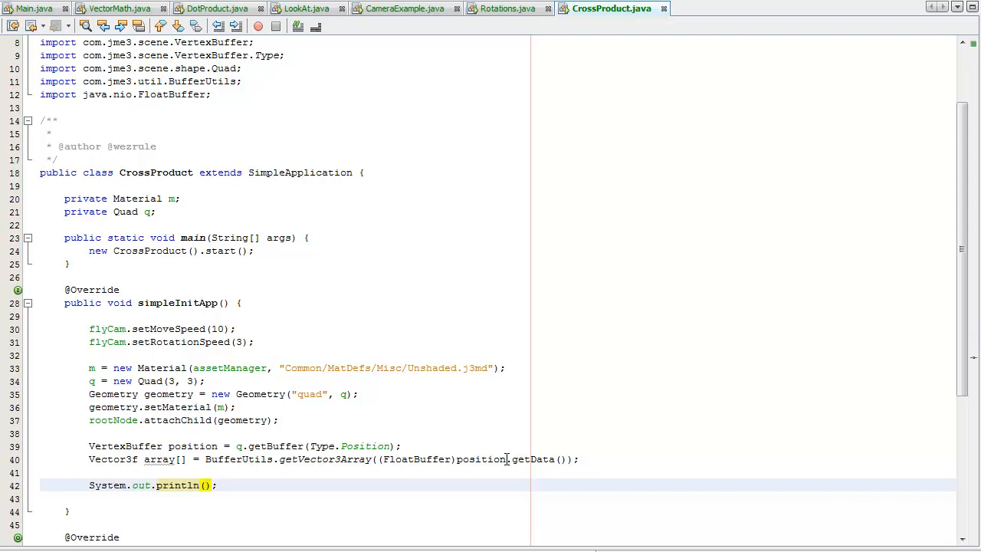
{"action": "type", "text": "array[0]"}
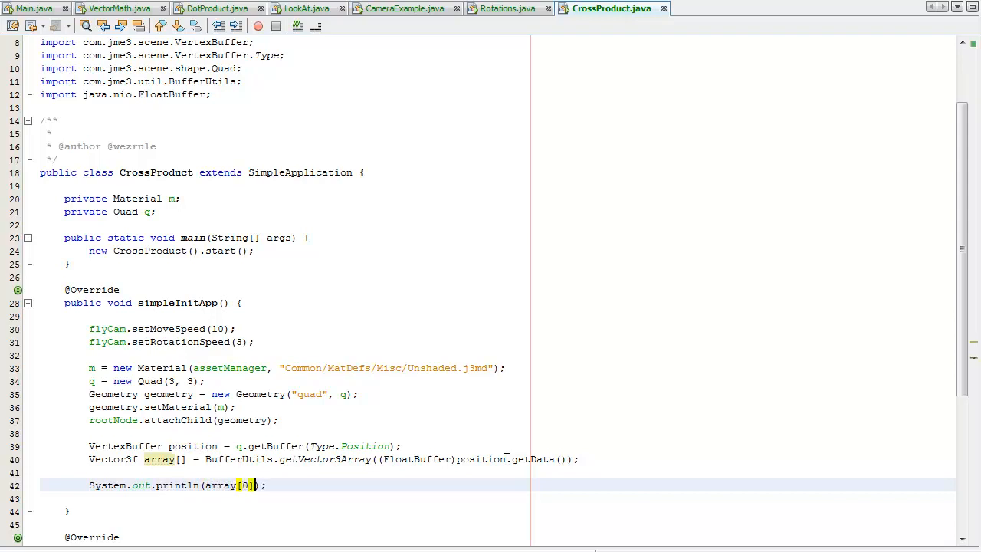
{"action": "type", "text": ".c"}
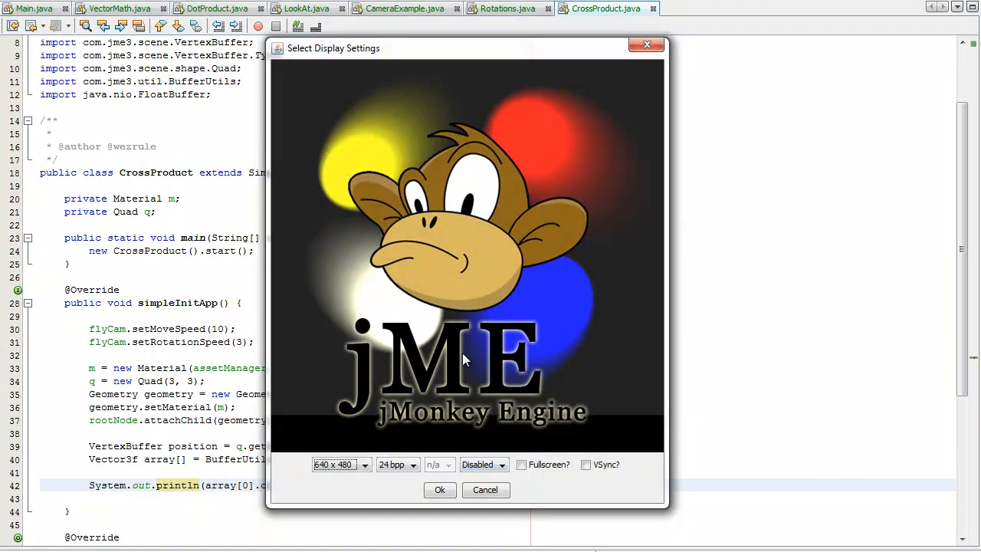
Accept the display settings and watch the white quad render in the scene window
{"action": "left_click", "coordinate": [438, 491]}
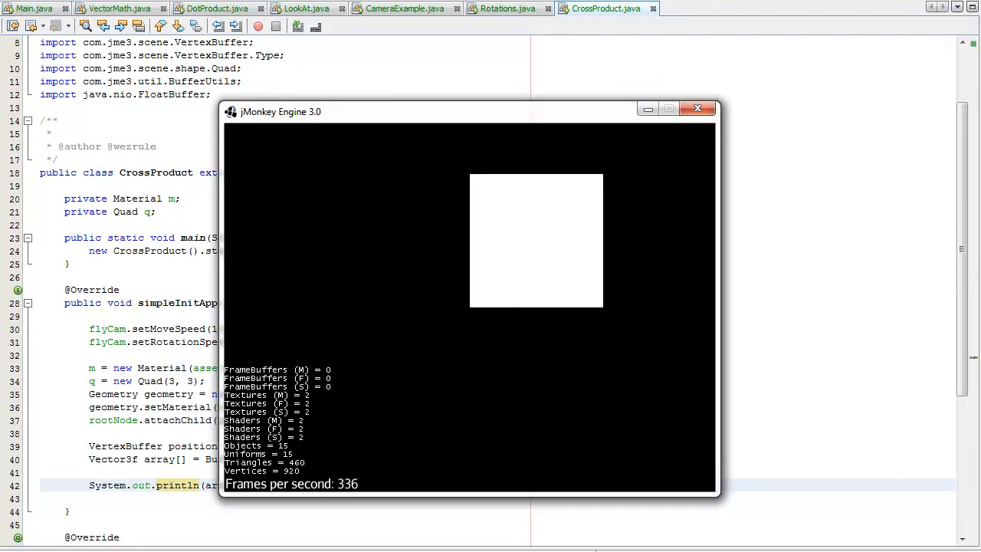
{"action": "left_click", "coordinate": [697, 107]}
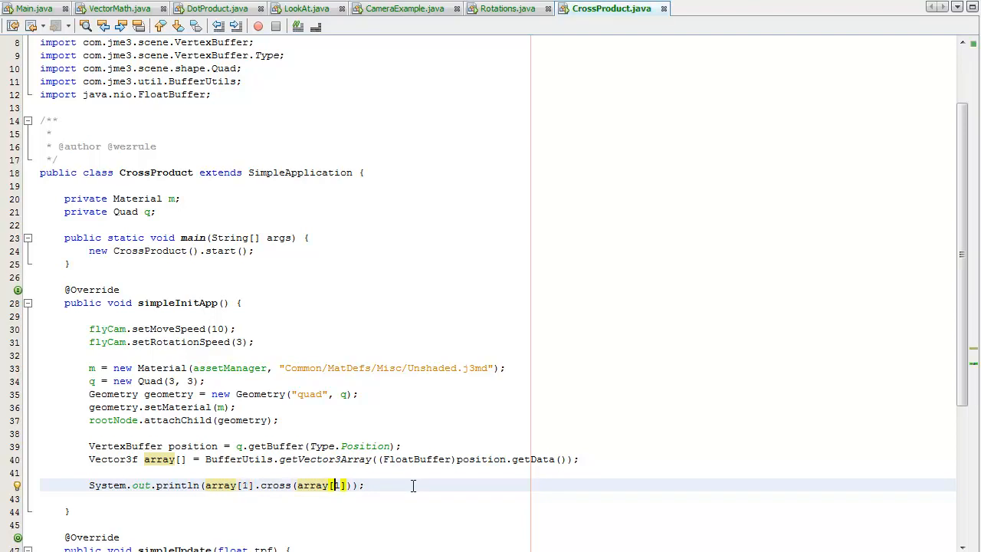
Change the println to print array[1].cross(array[2])
{"action": "key", "text": "Backspace"}
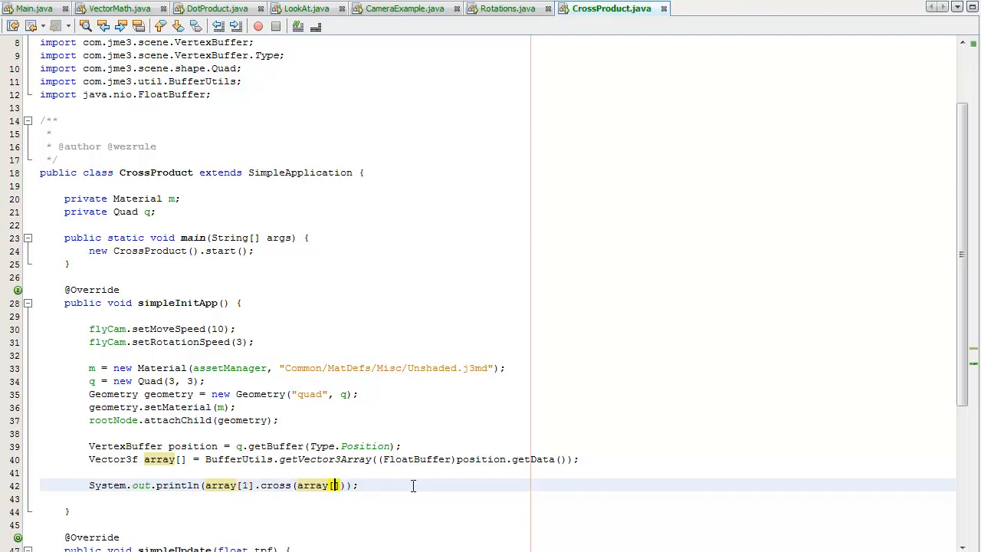
{"action": "type", "text": "2"}
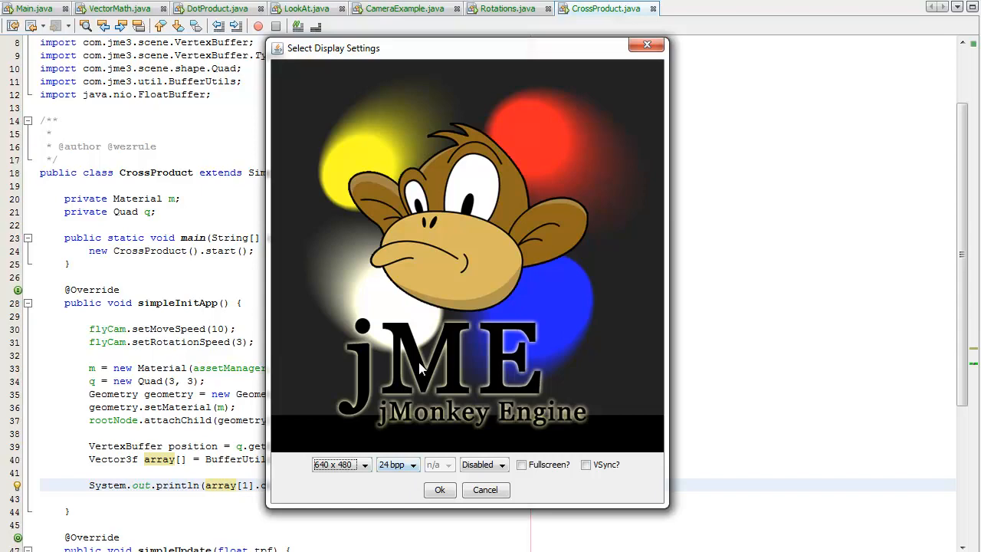
Rerun the scene, then append .normalize() to the cross call and begin a geometry line above it
{"action": "left_click", "coordinate": [439, 490]}
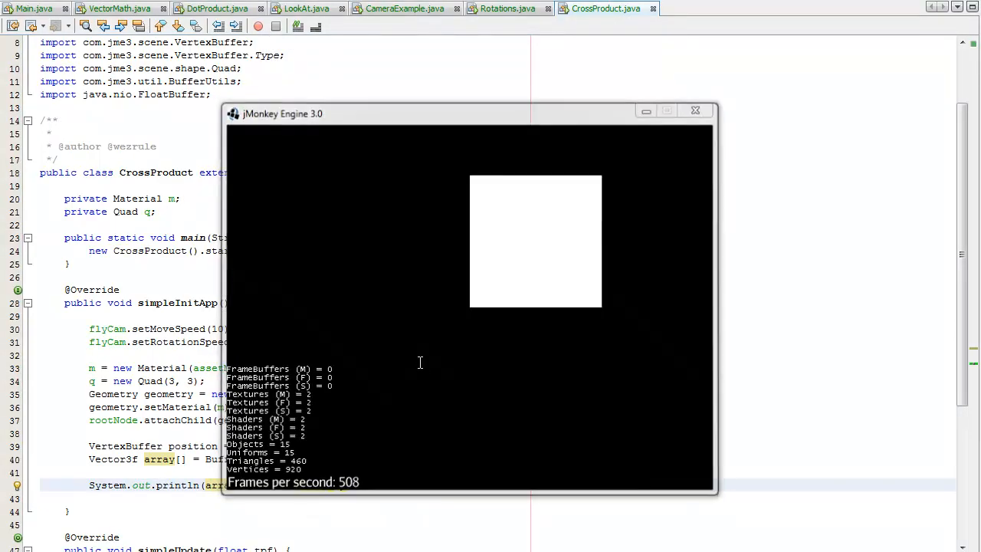
{"action": "left_click", "coordinate": [695, 111]}
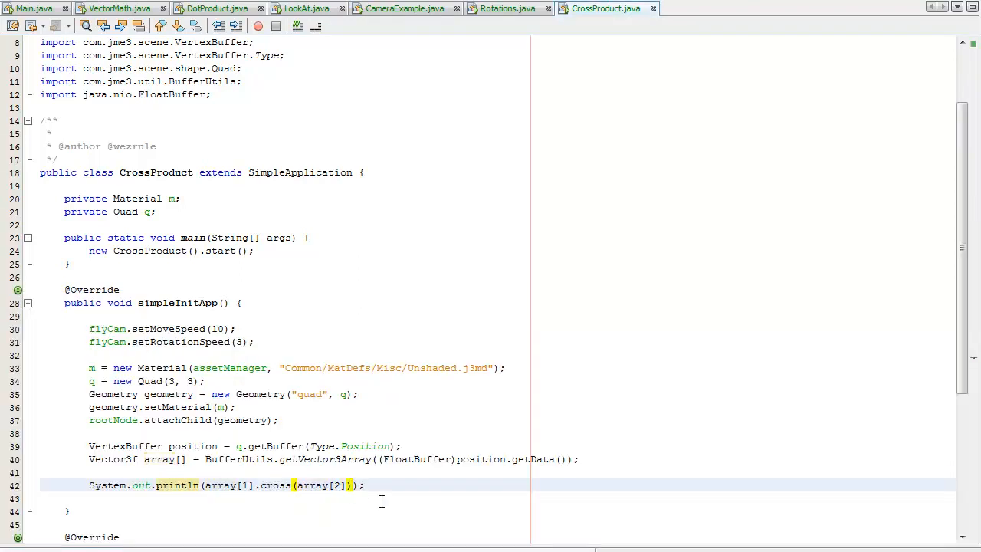
{"action": "type", "text": "."}
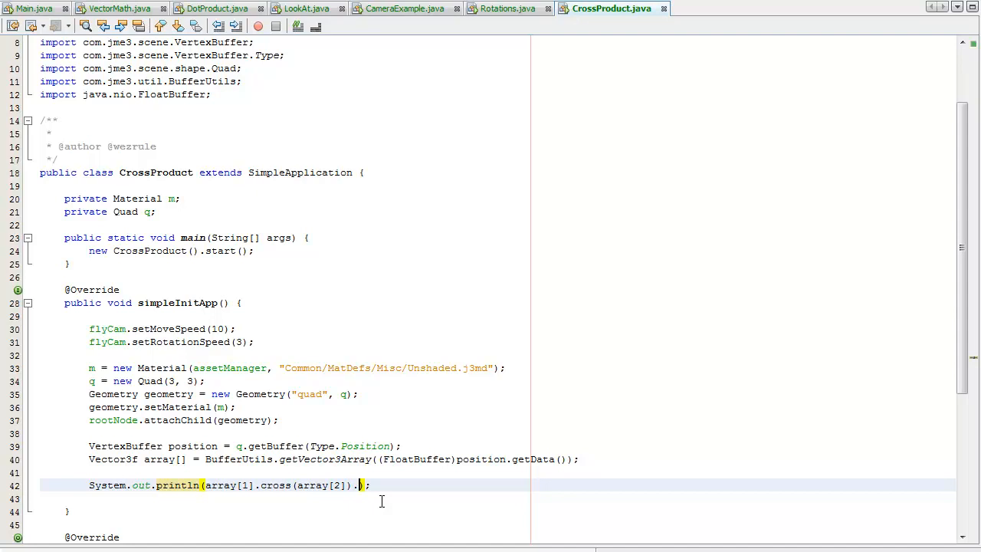
{"action": "type", "text": "normalize("}
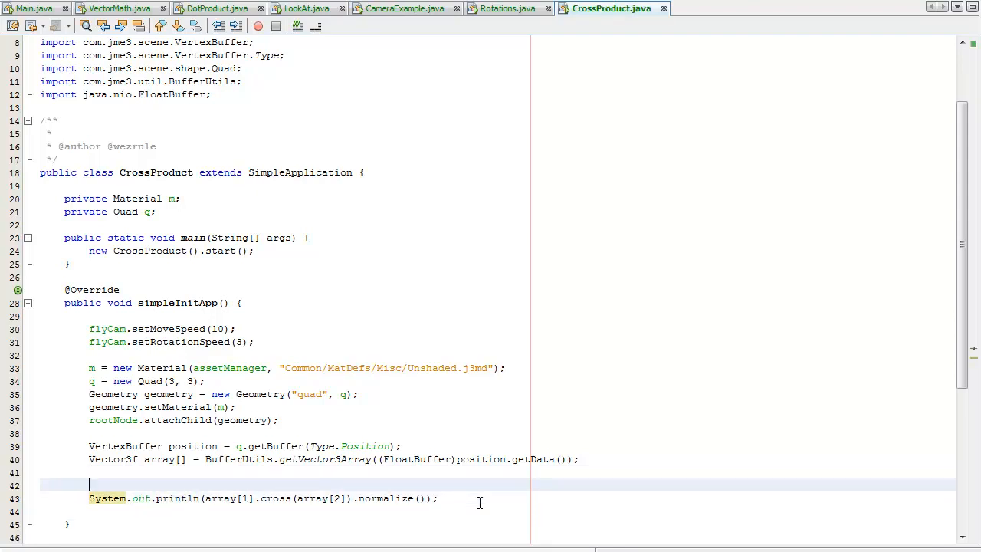
{"action": "type", "text": "geometry."}
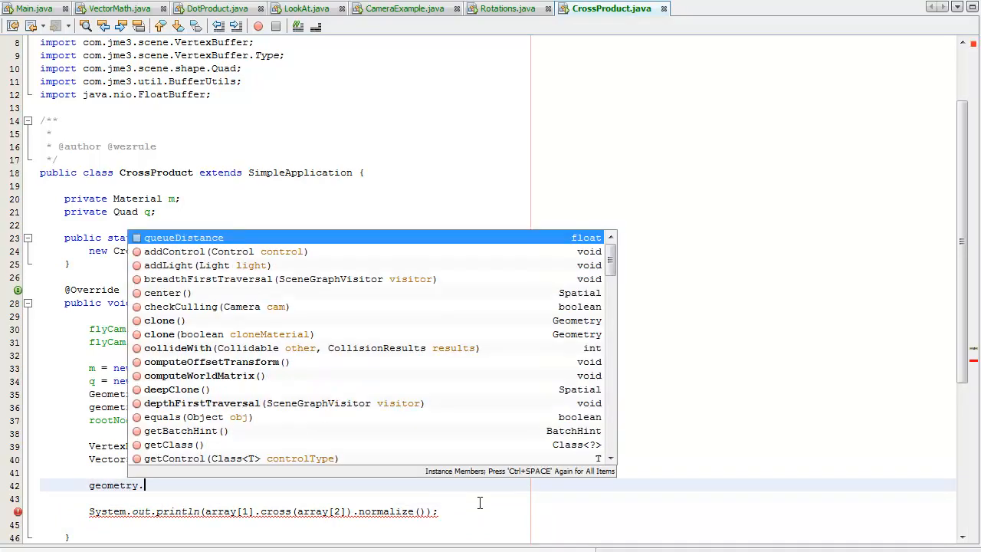
Add geometry.rotate(FastMath.QUARTER_PI, 0, 0) above the println and run it
{"action": "type", "text": "rotate(FastM"}
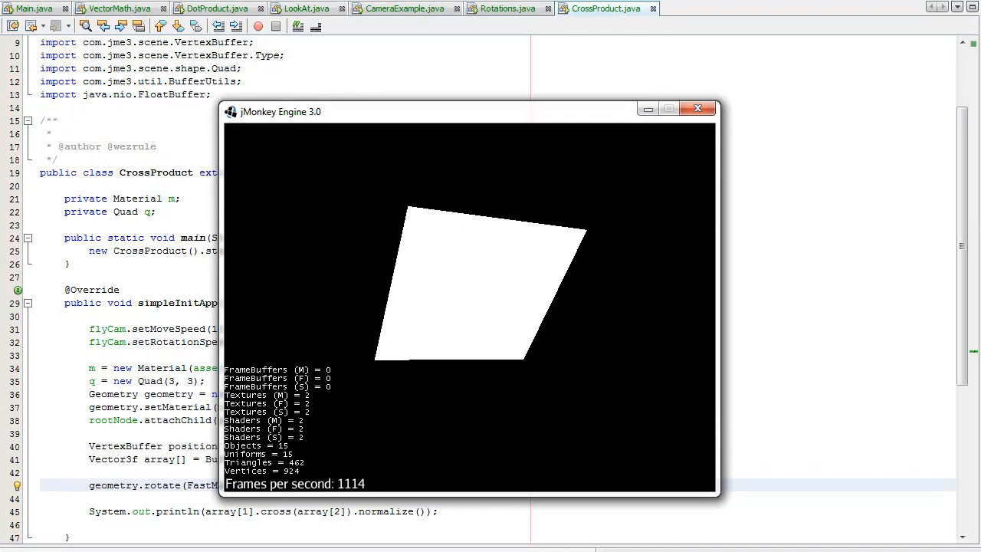
Close the rotated scene and check the printed normal (0.0, 0.0, 1.0) in the output log
{"action": "left_click", "coordinate": [696, 108]}
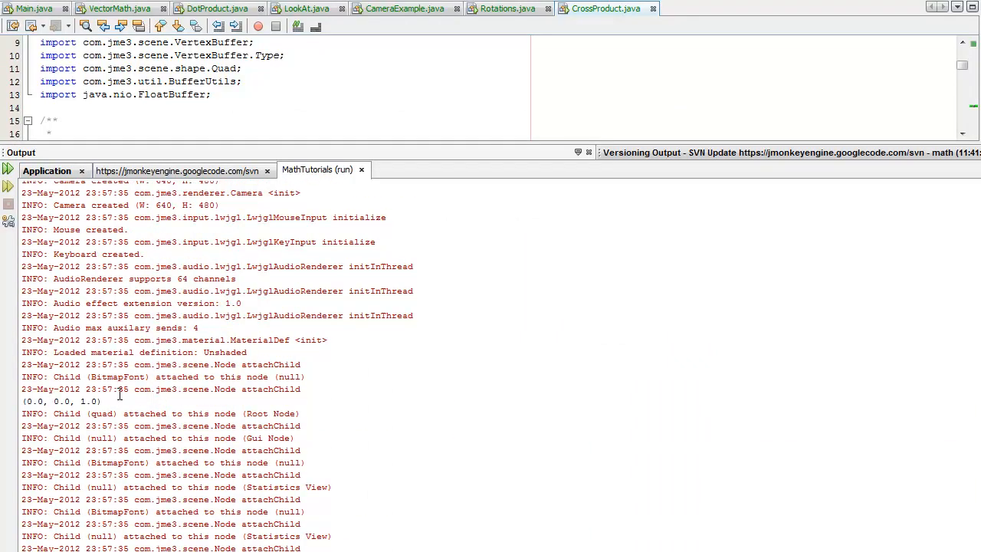
{"action": "double_click", "coordinate": [61, 401]}
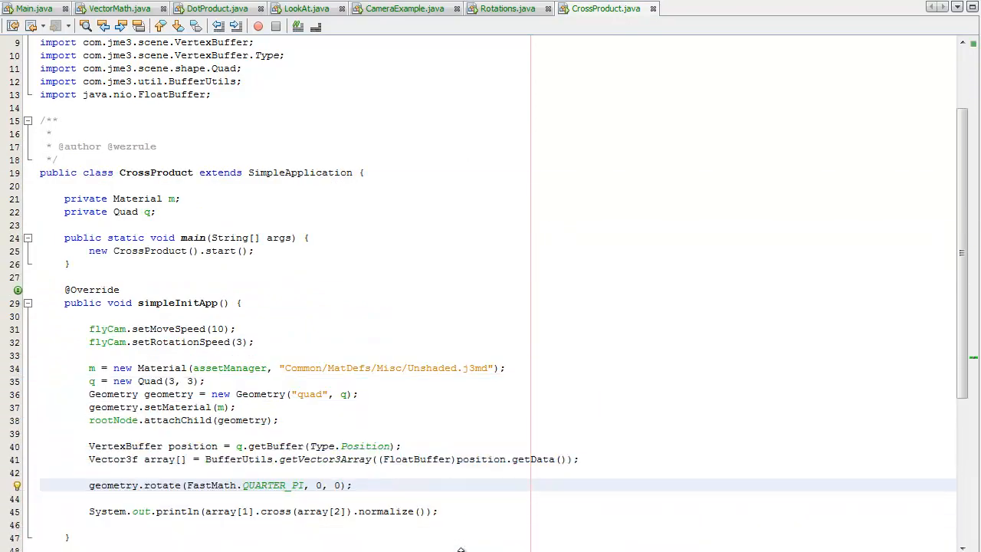
{"action": "scroll", "scroll_direction": "down", "scroll_amount": 3}
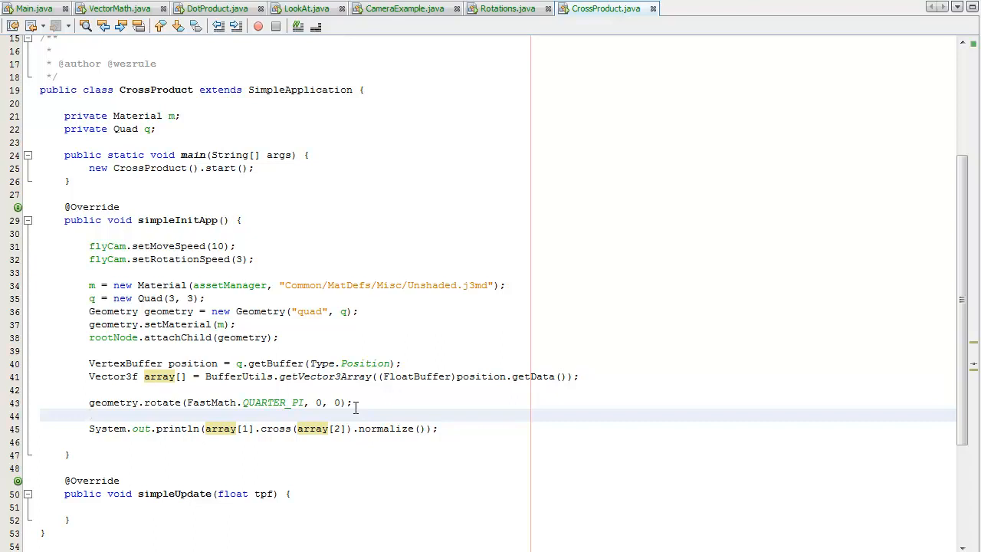
Declare a Quaternion quaternion built with fromAngles below the rotate call and remove the stray blank lines
{"action": "key", "text": "enter"}
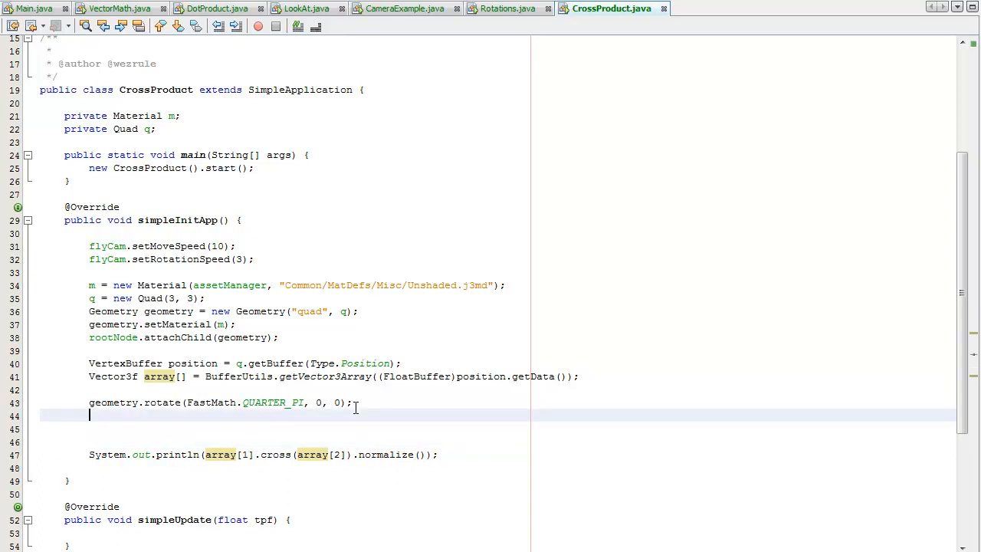
{"action": "type", "text": "o"}
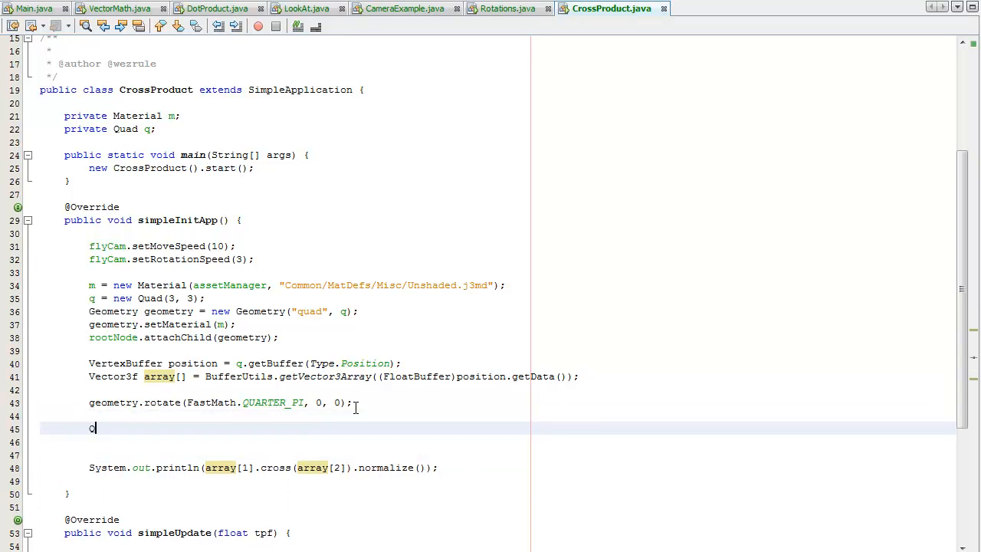
{"action": "type", "text": "uarte"}
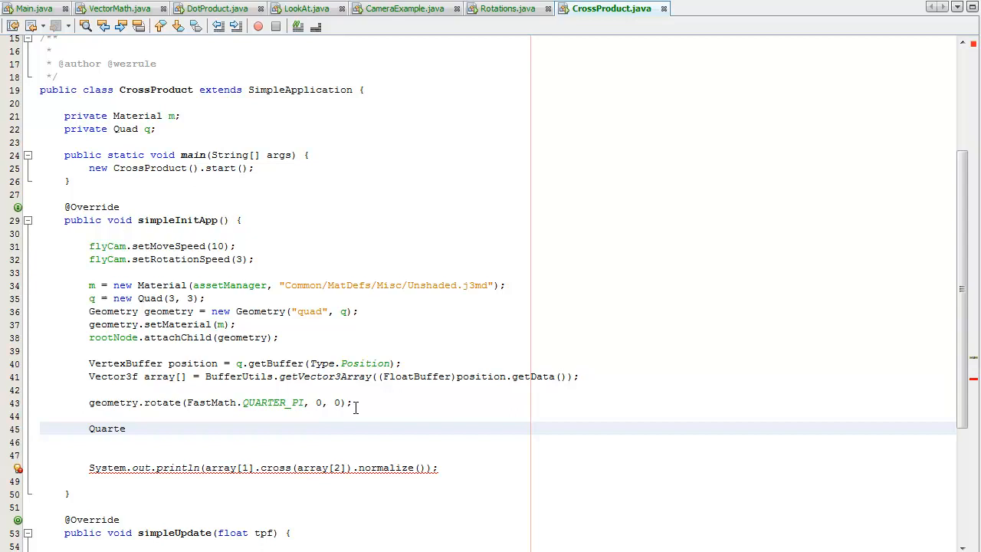
{"action": "type", "text": "rnion"}
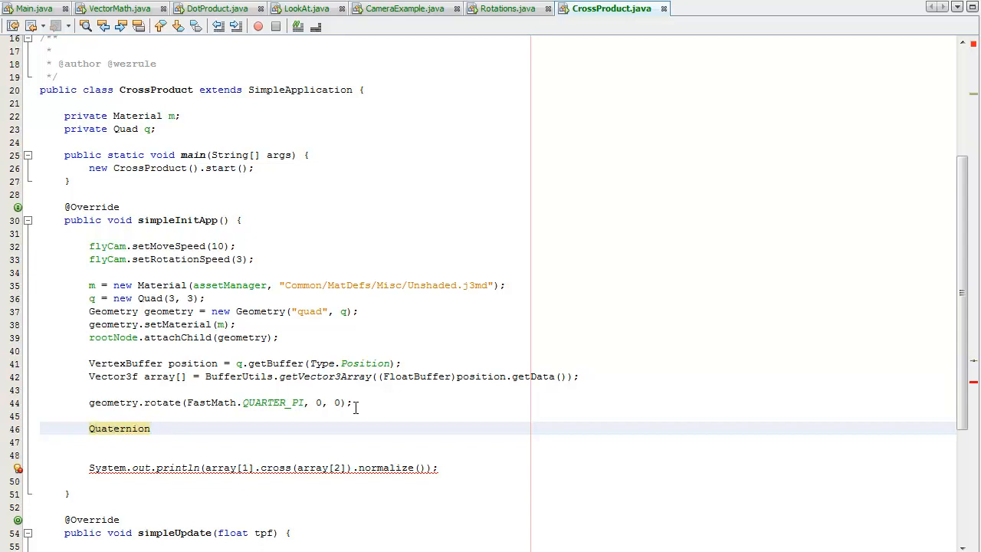
{"action": "type", "text": "quaternion"}
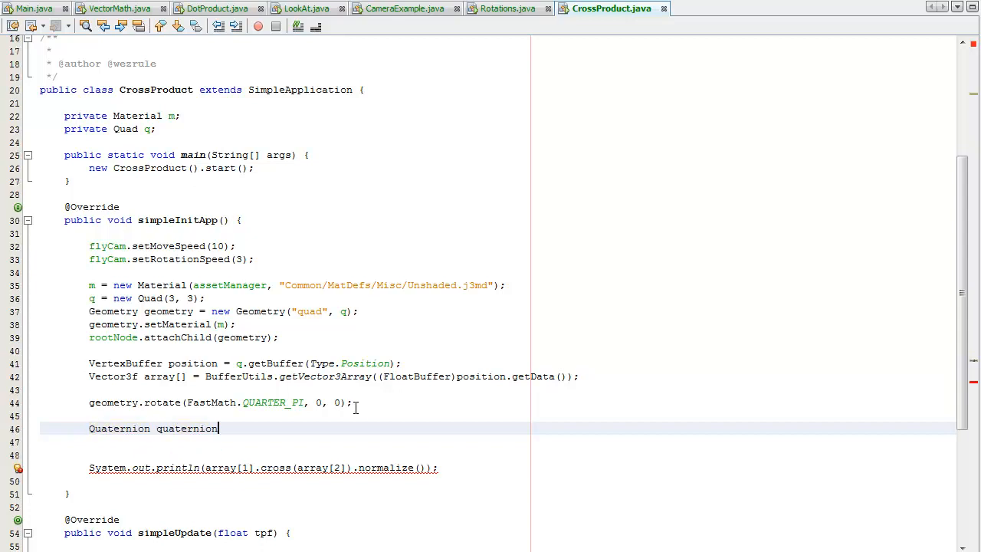
{"action": "type", "text": "= new Quaternion();"}
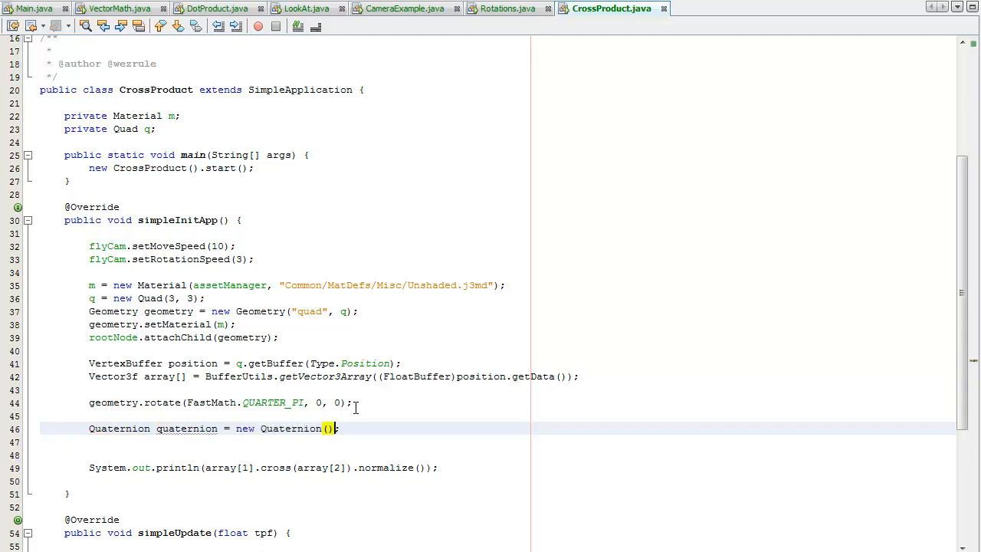
{"action": "type", "text": ".from"}
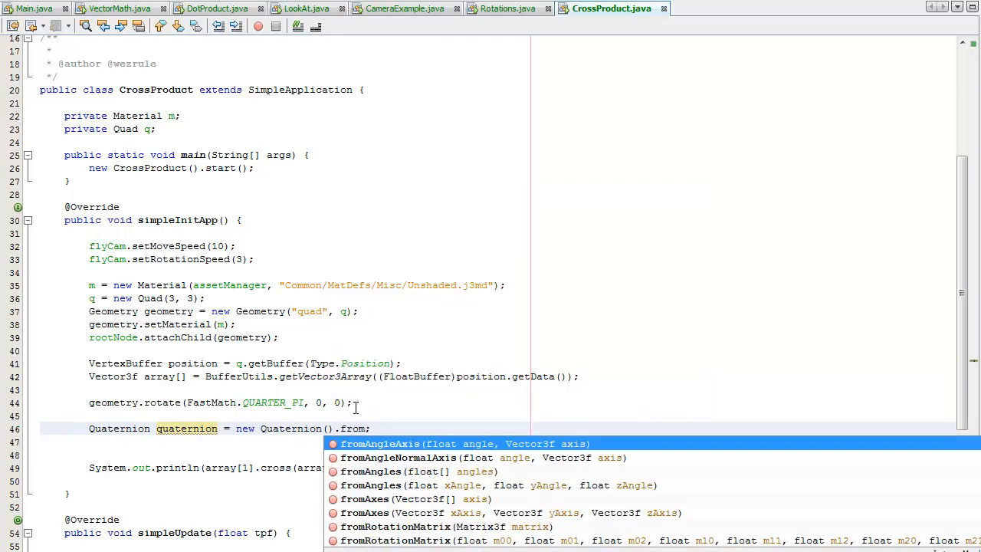
{"action": "left_click", "coordinate": [371, 472]}
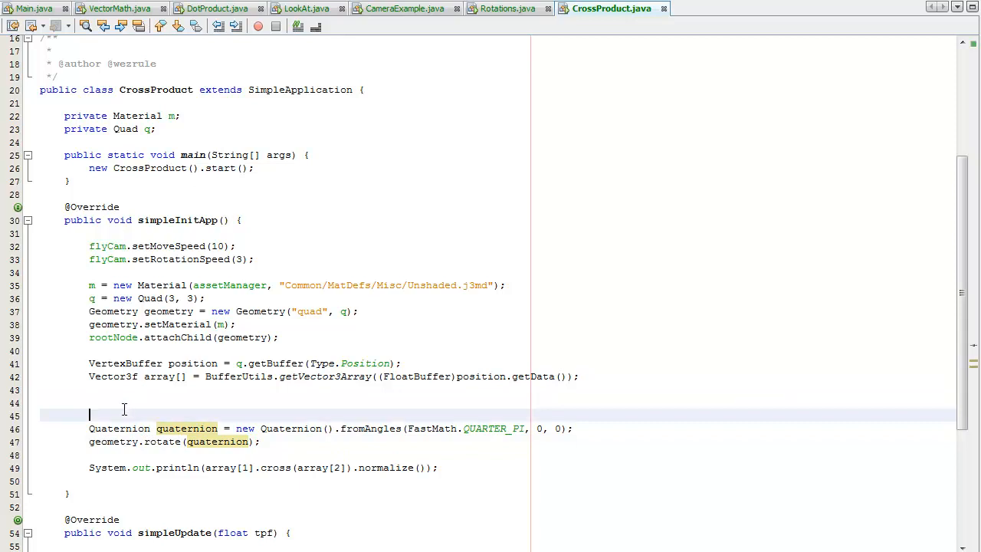
{"action": "key", "text": "Backspace"}
{"action": "type", "text": "quaternion"}
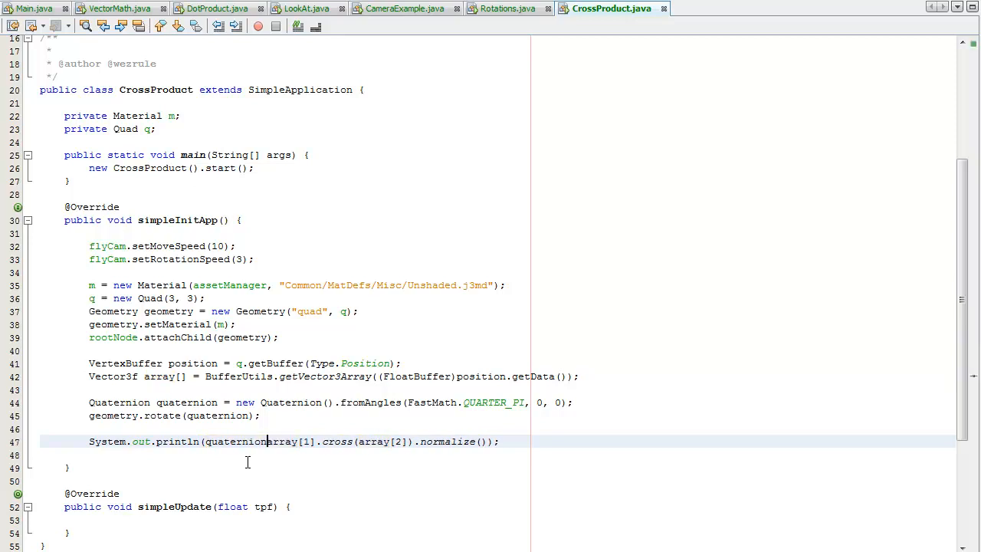
Print quaternion.mult(array[1].cross(array[2])).normalize(), run to see the tilted quad, then close the game window
{"action": "double_click", "coordinate": [233, 441]}
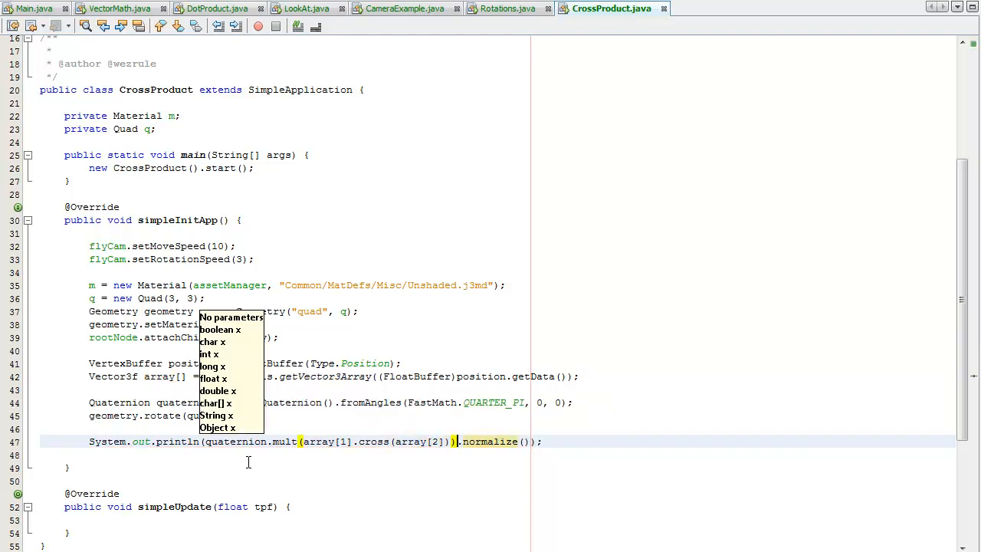
{"action": "mouse_move", "coordinate": [399, 391]}
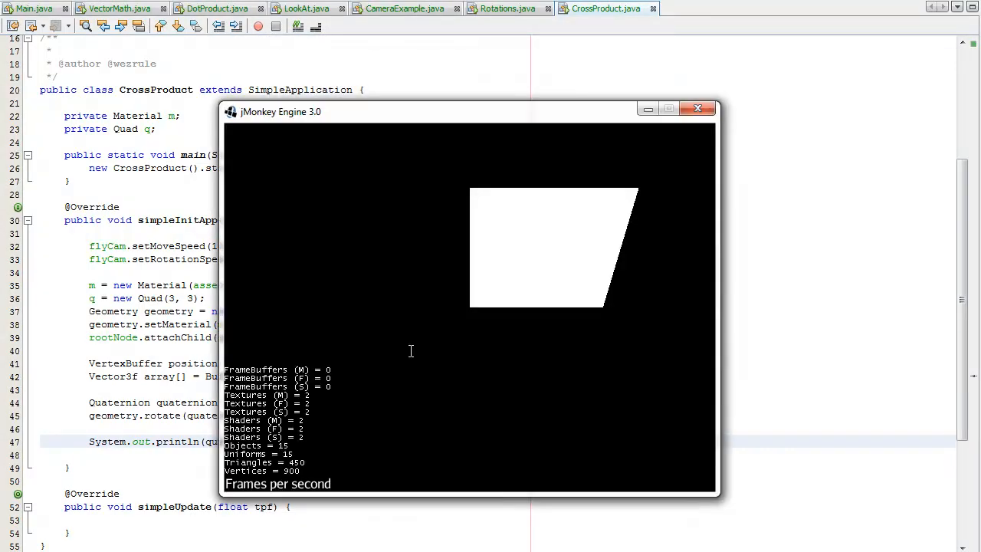
{"action": "left_click", "coordinate": [697, 108]}
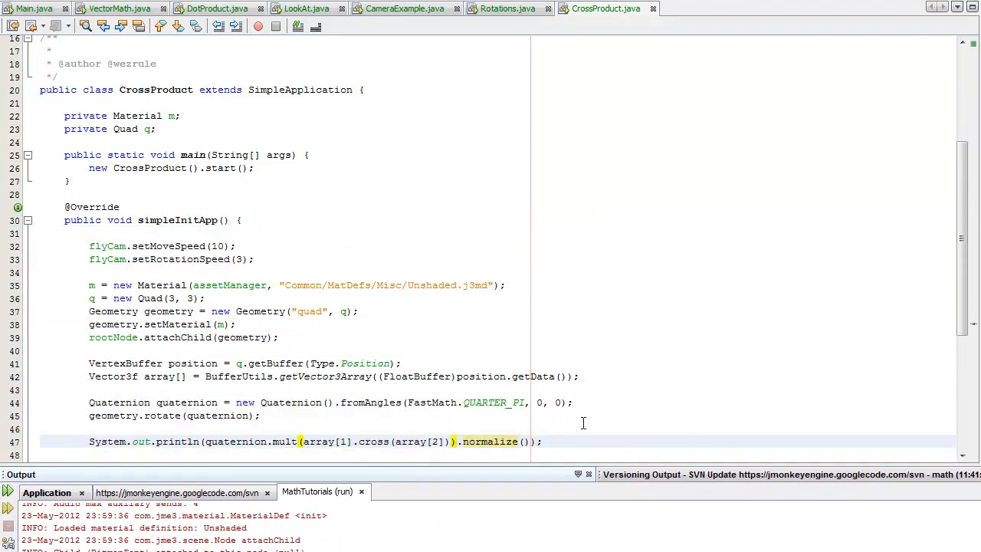
Declare VertexBuffer normals = q.getBuffer(Type.Normal) to fetch the quad's Normal buffer
{"action": "scroll", "scroll_direction": "down", "scroll_amount": 3}
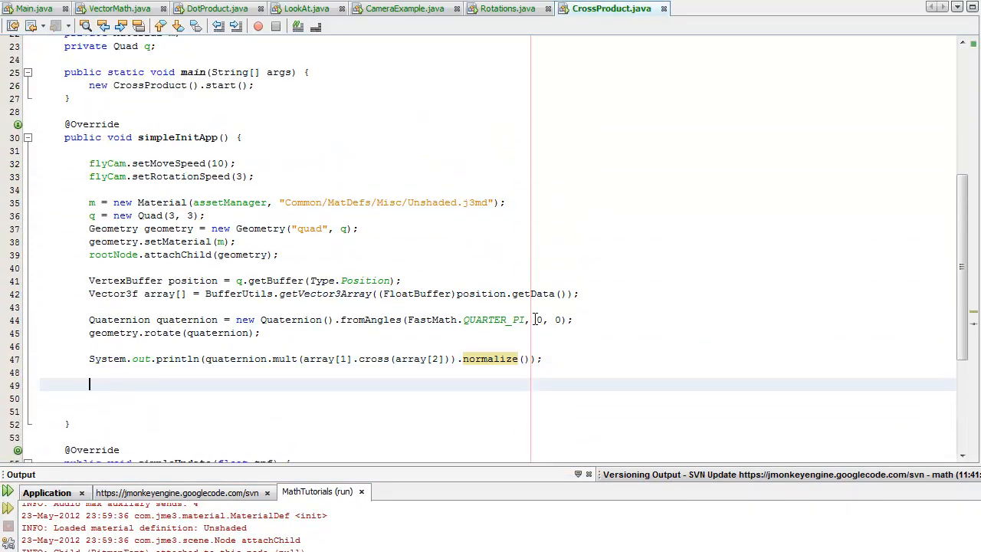
{"action": "type", "text": "Vertex"}
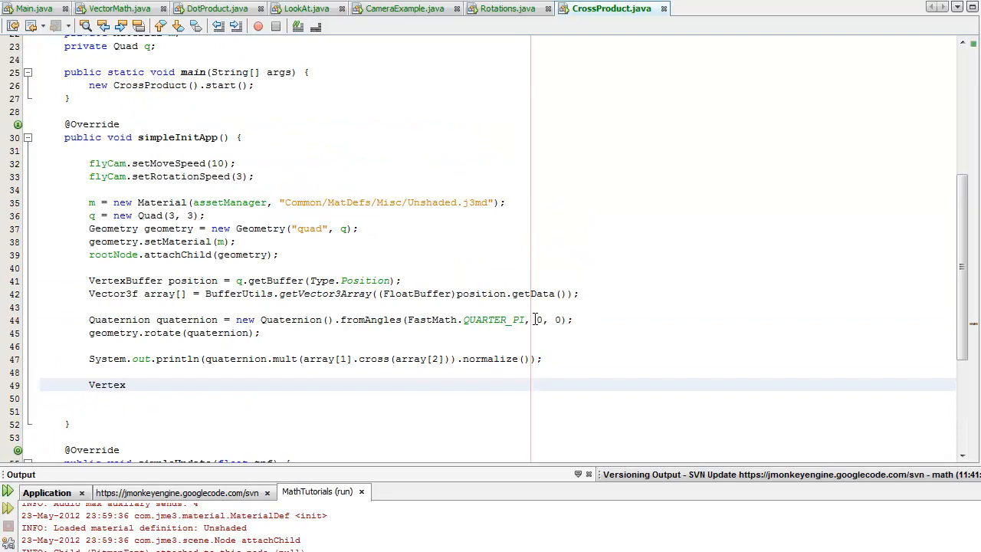
{"action": "type", "text": "NB"}
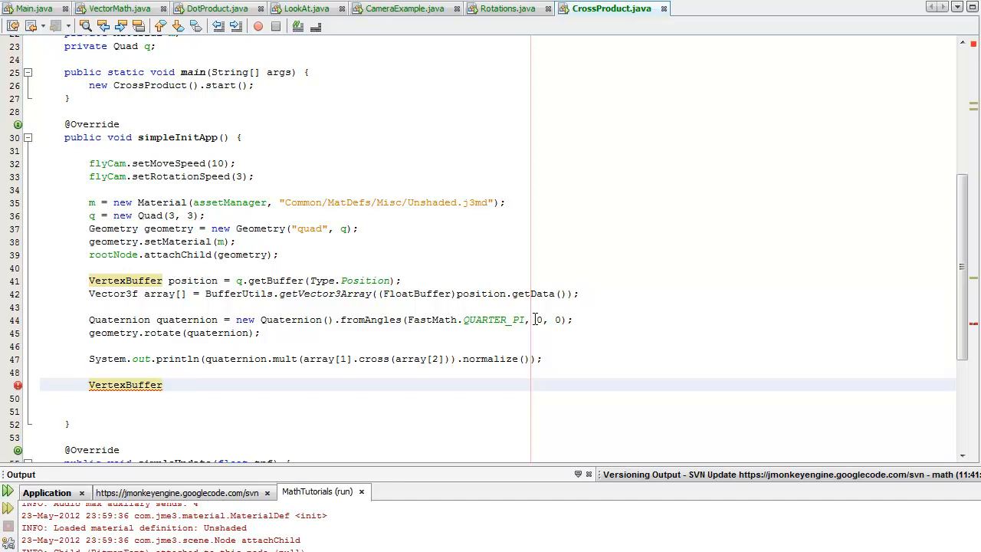
{"action": "type", "text": "normals ="}
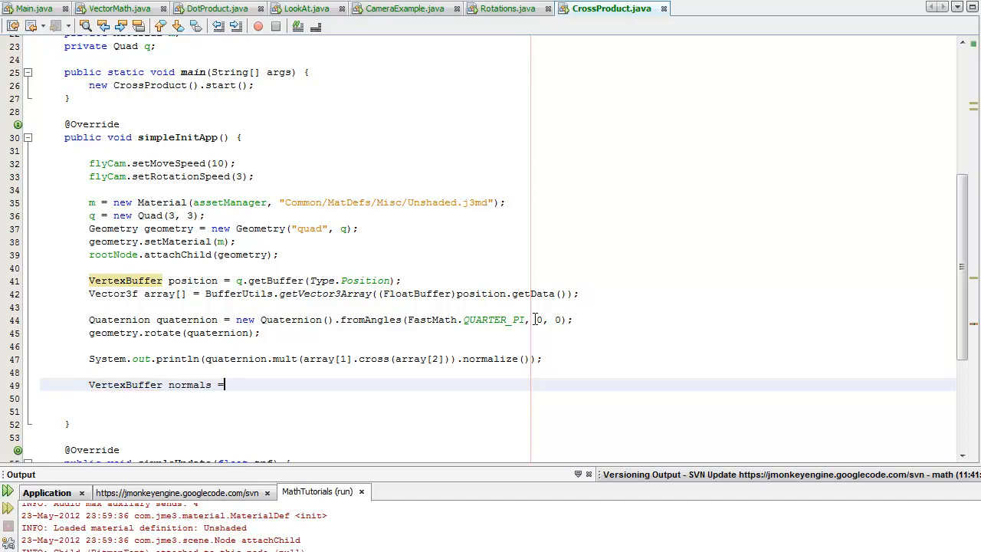
{"action": "type", "text": ".get"}
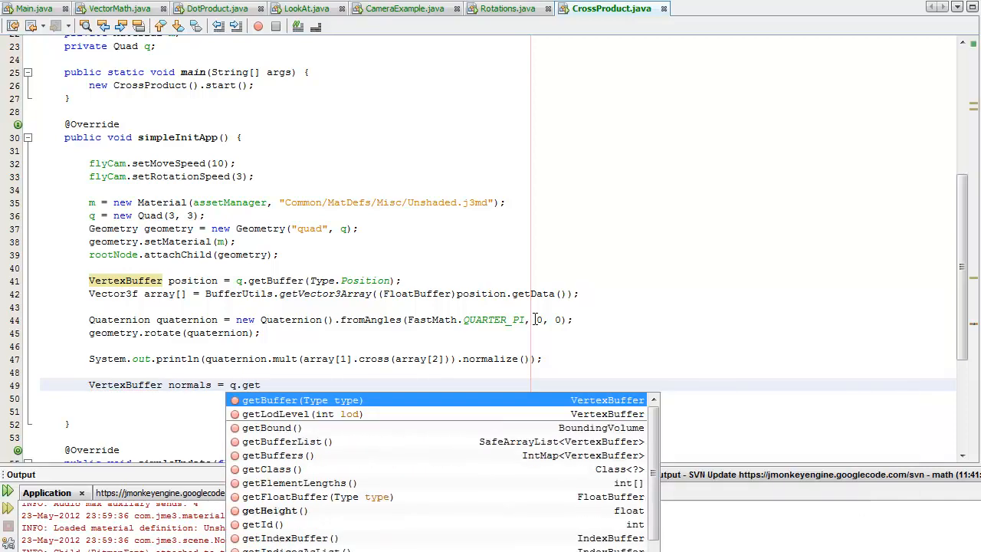
{"action": "type", "text": "b"}
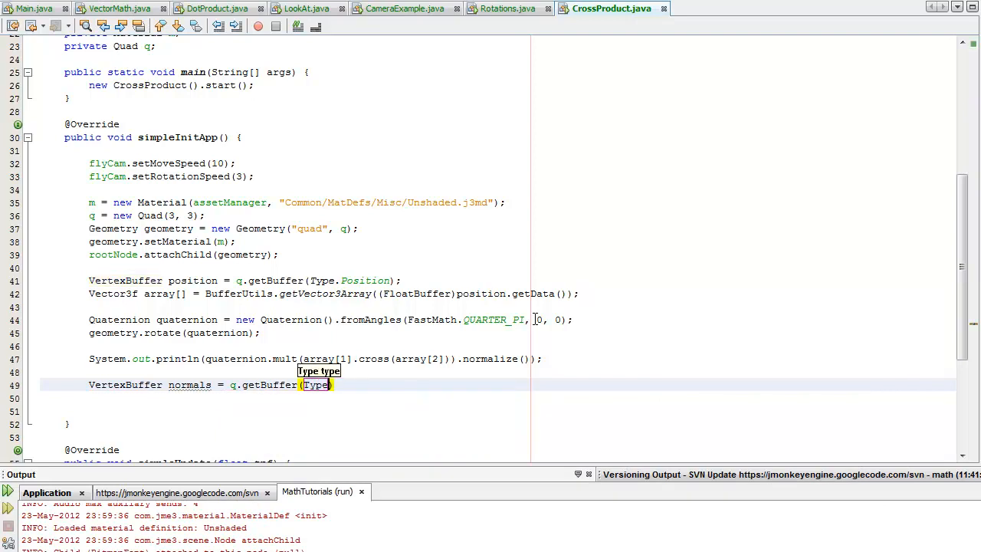
{"action": "type", "text": ".no"}
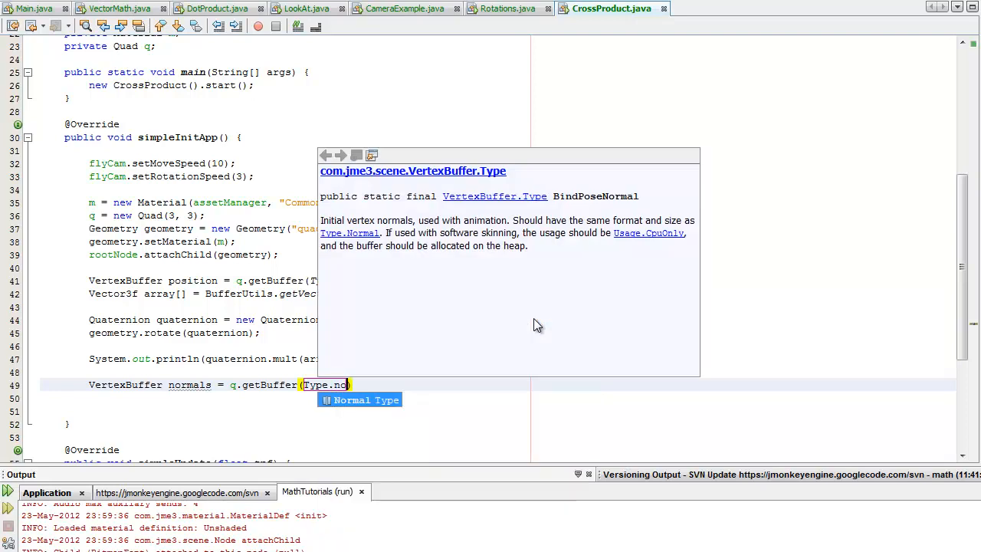
{"action": "key", "text": "Enter"}
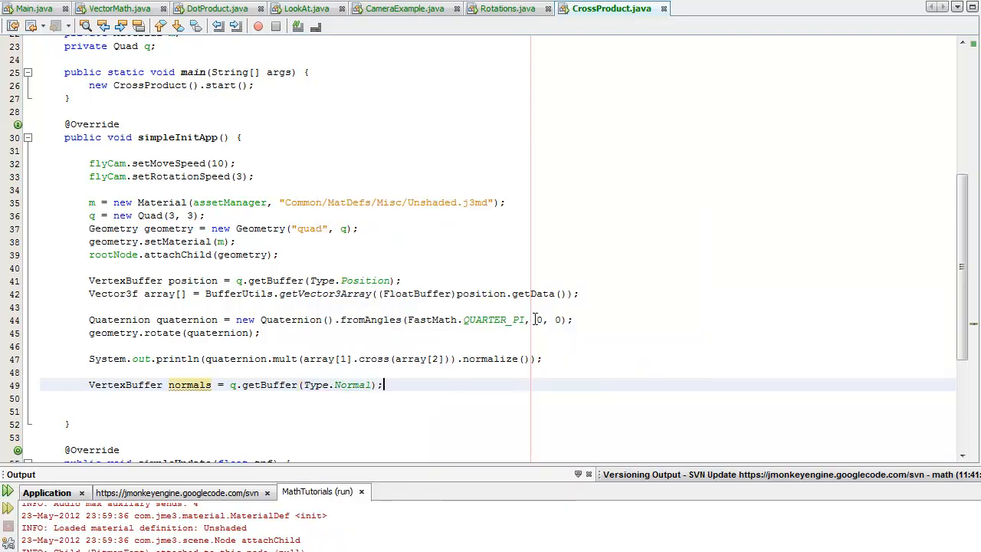
Read the buffer into Vector3f arrayNormals[] via BufferUtils.getVector3Array and print arrayNormals[1]
{"action": "type", "text": "Vector3f"}
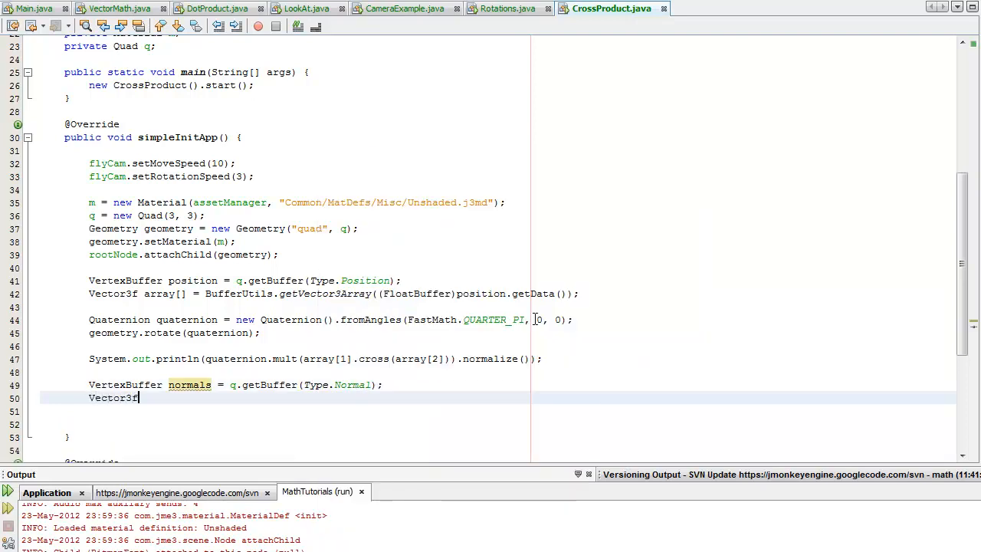
{"action": "type", "text": "array"}
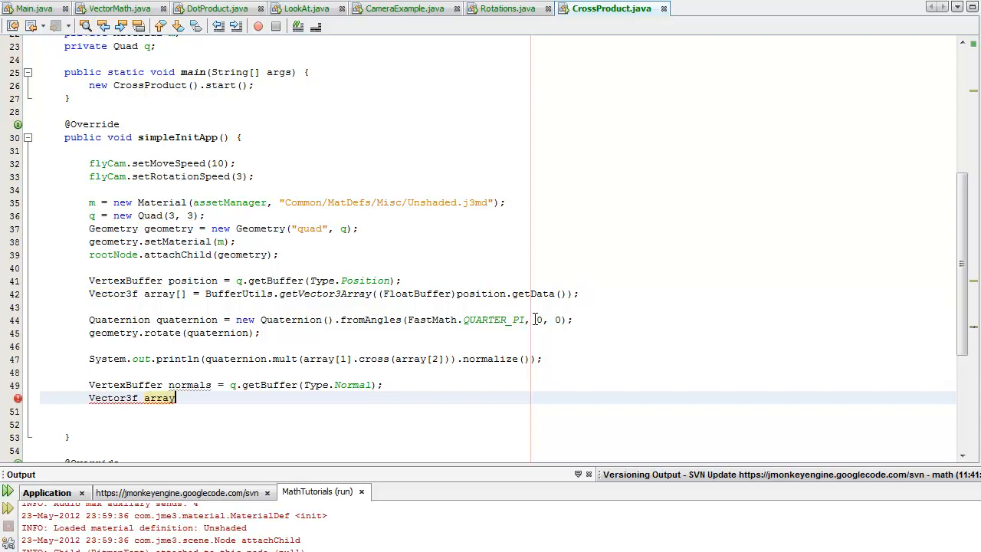
{"action": "type", "text": "Norm"}
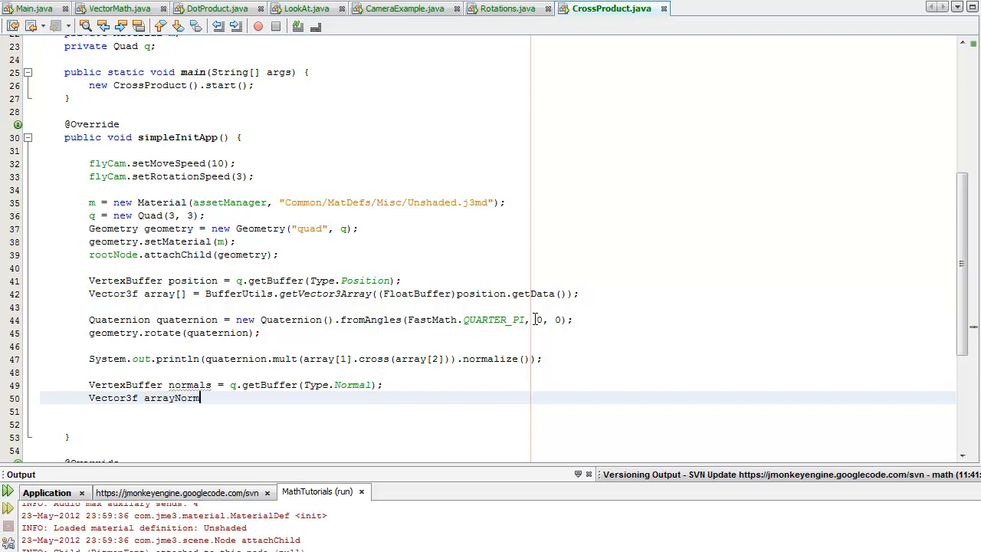
{"action": "type", "text": "als[] ="}
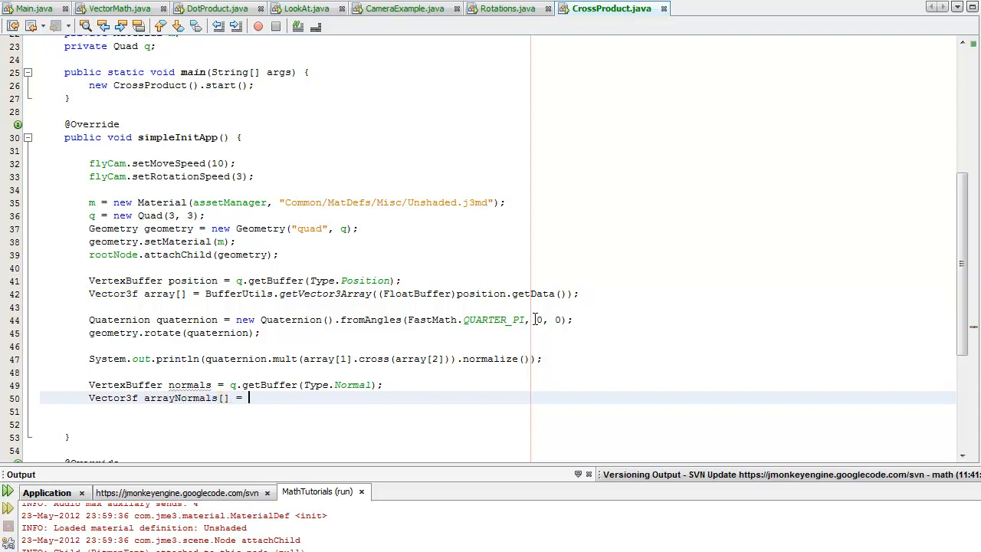
{"action": "type", "text": "BufferUtils.getVector3Array((FloatBuffer"}
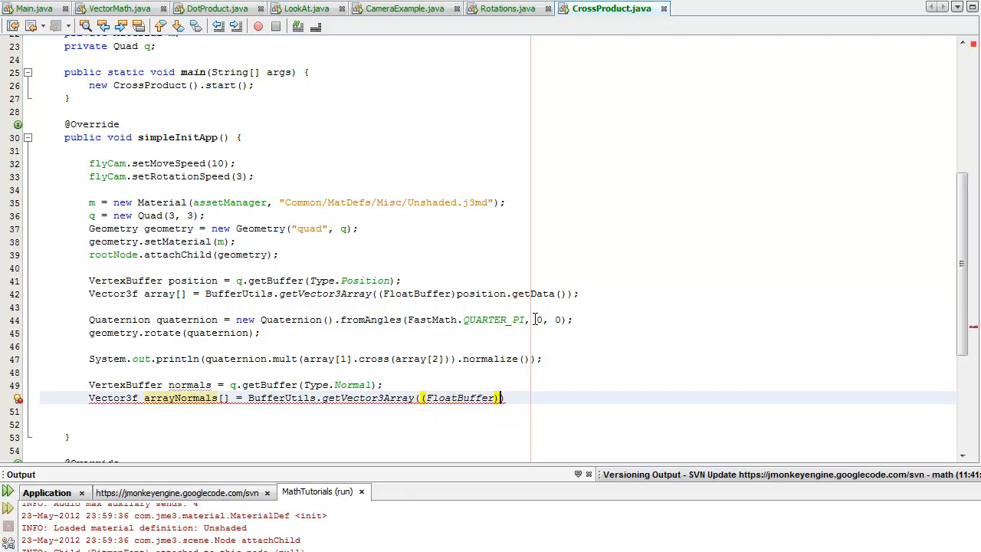
{"action": "type", "text": "normals.getData("}
{"action": "left_click", "coordinate": [499, 423]}
{"action": "type", "text": "System.out.println();"}
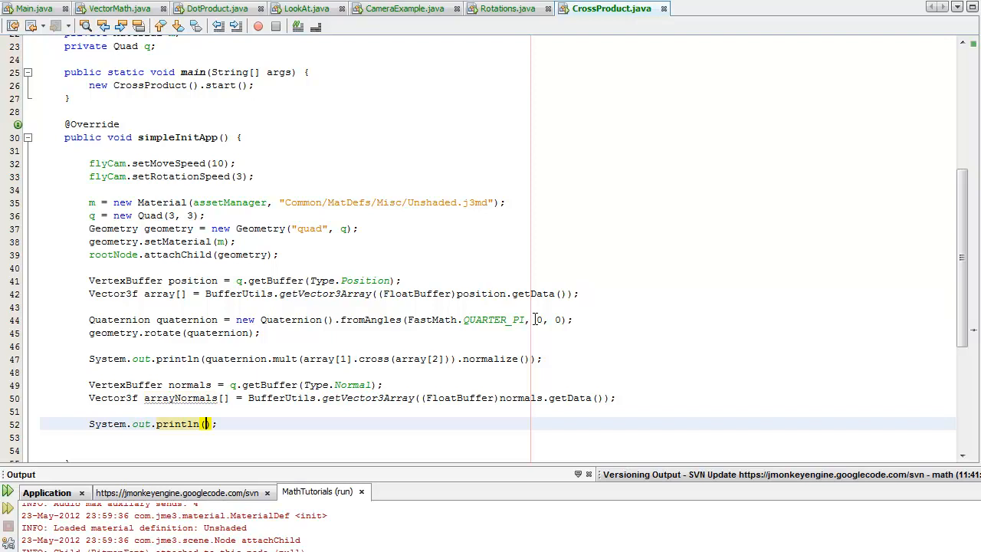
{"action": "type", "text": "arrayNormals["}
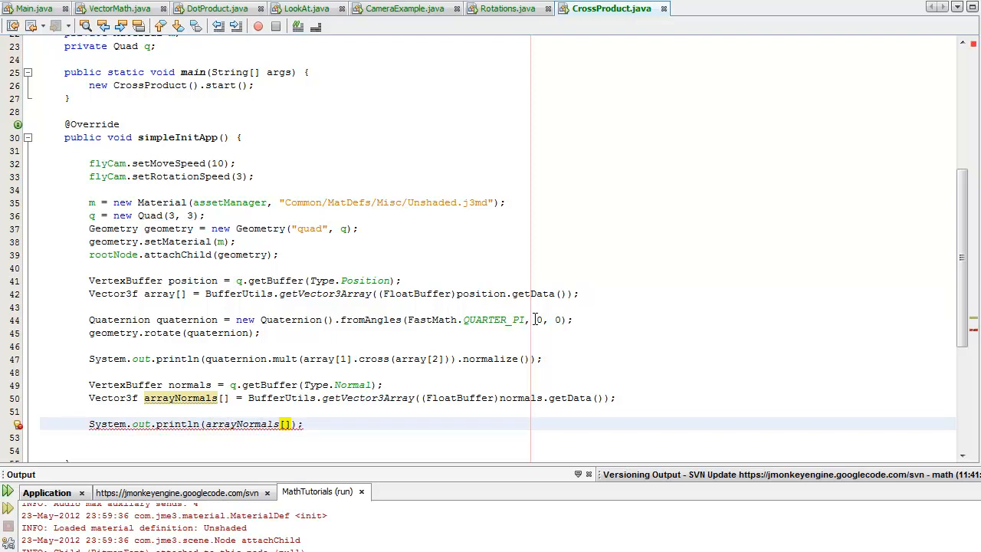
{"action": "type", "text": "1"}
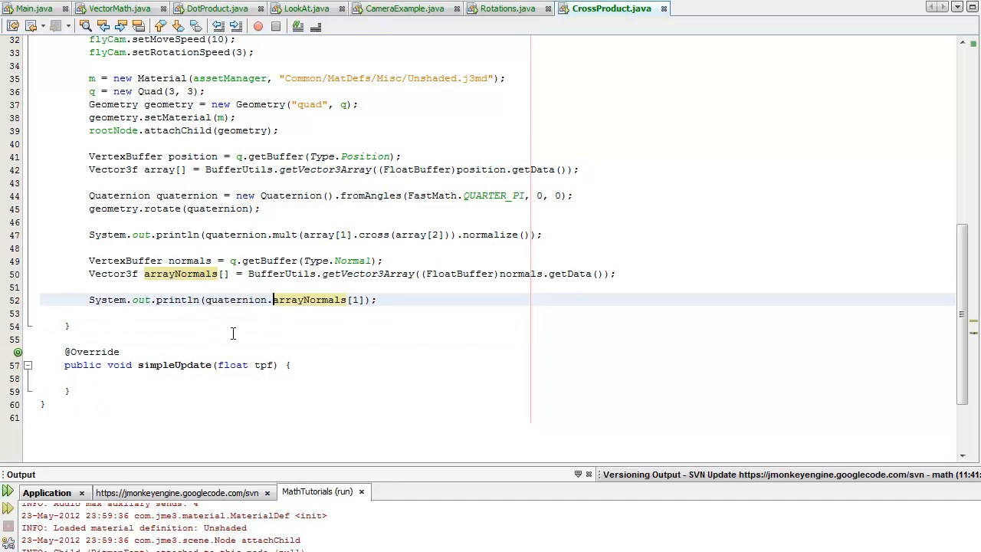
Print quaternion.mult(arrayNormals[1]).normalize(); the run reports NoClassDefFoundError for CrossProduct
{"action": "type", "text": "mult("}
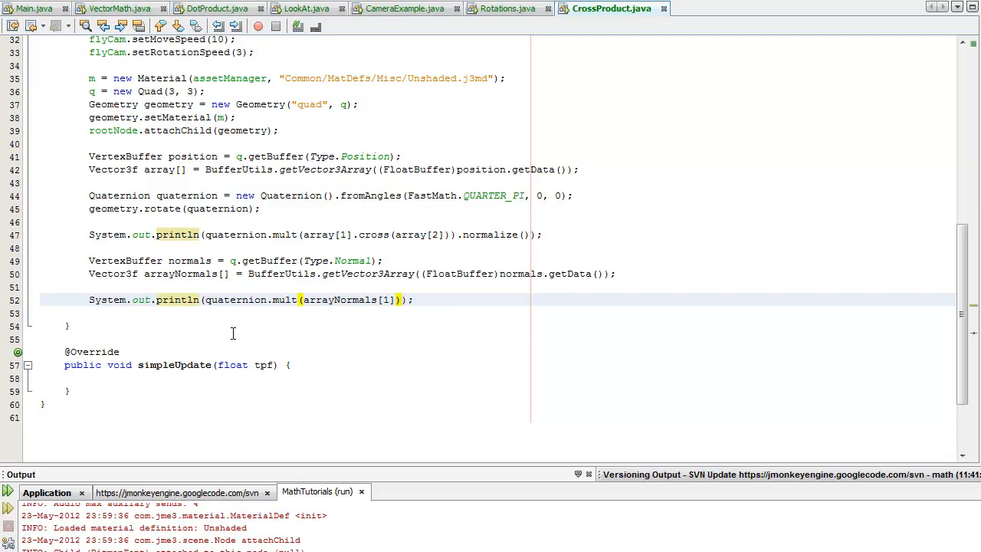
{"action": "type", "text": "normalize("}
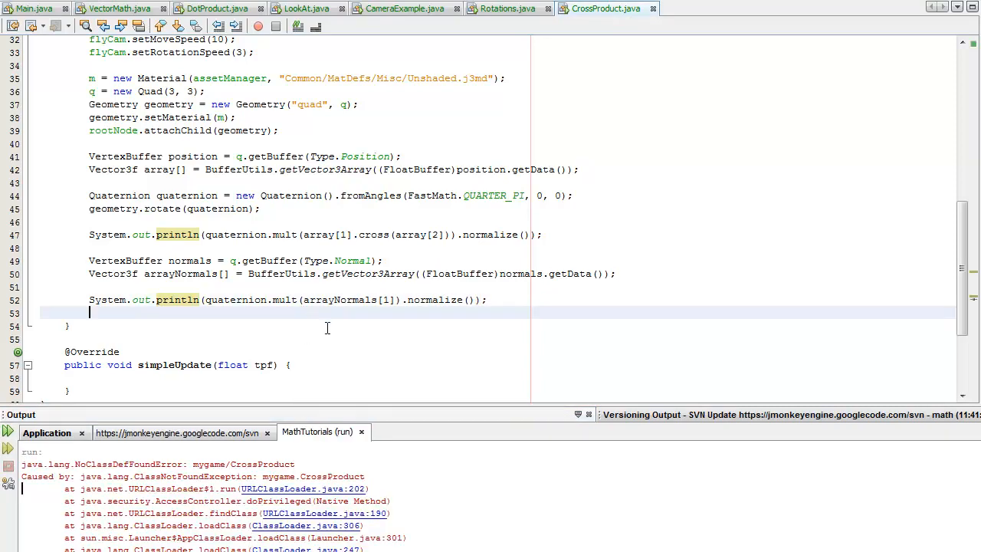
Clean and build, rerun with default display settings to view the rotated quad, then close the game window
{"action": "scroll", "scroll_direction": "down", "scroll_amount": 3}
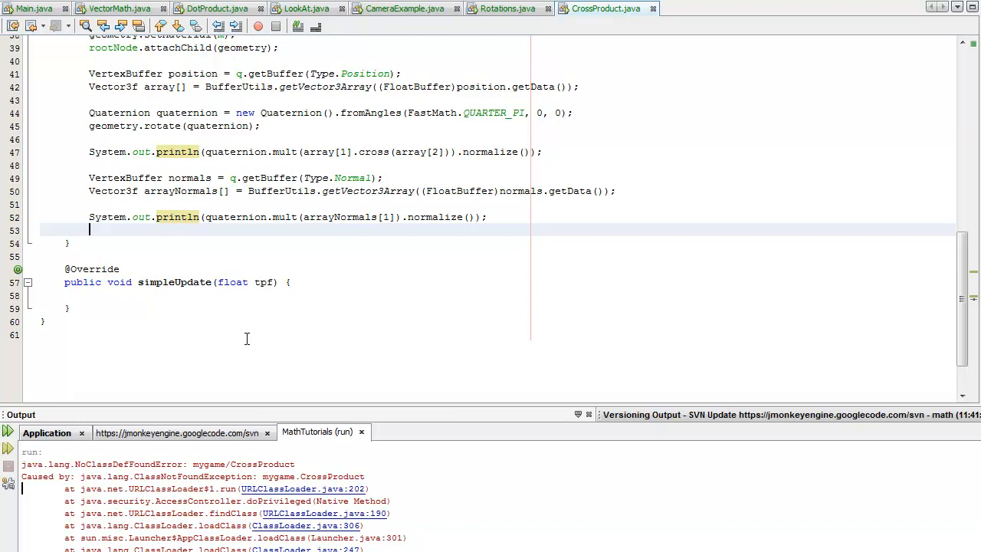
{"action": "scroll", "scroll_direction": "up", "scroll_amount": 3}
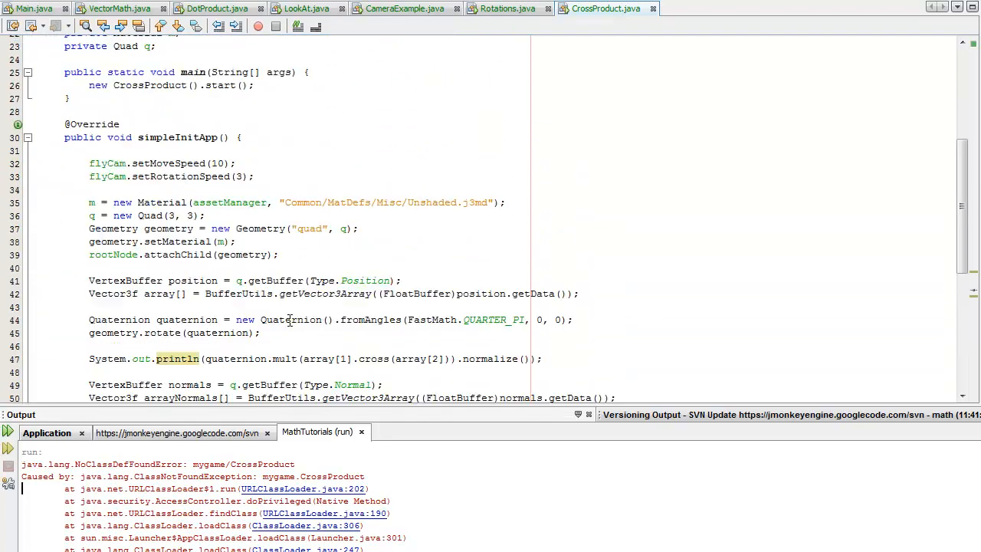
{"action": "scroll", "scroll_direction": "down", "scroll_amount": 3}
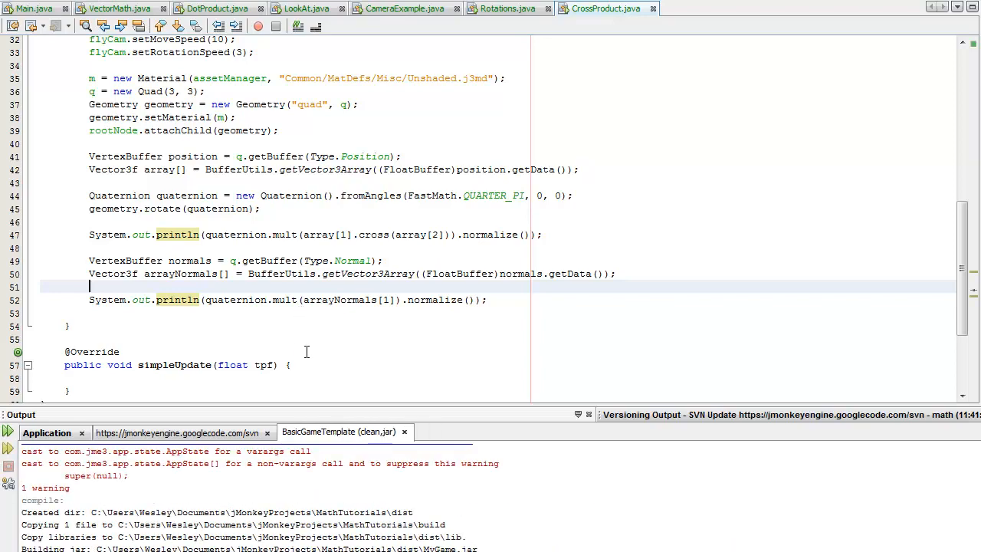
{"action": "mouse_move", "coordinate": [235, 306]}
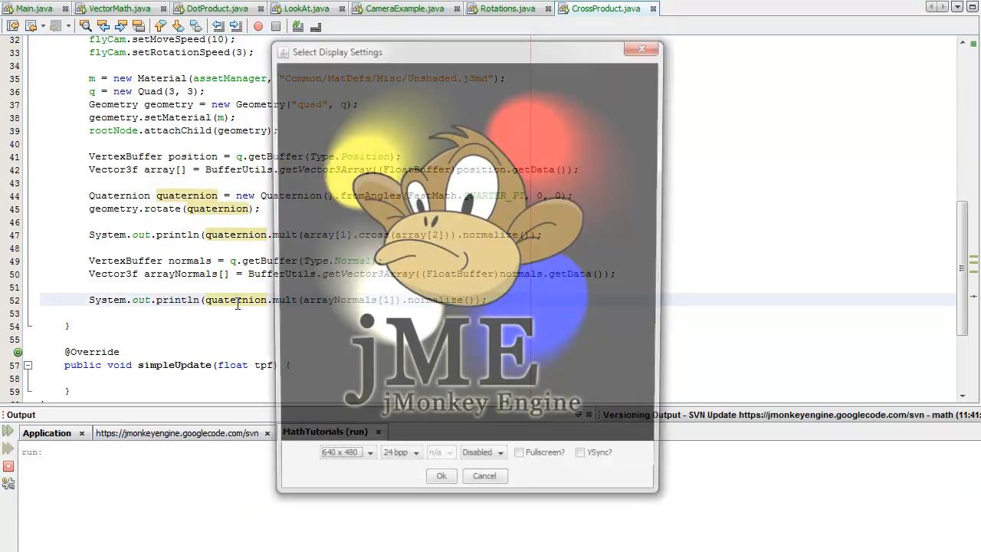
{"action": "left_click", "coordinate": [442, 475]}
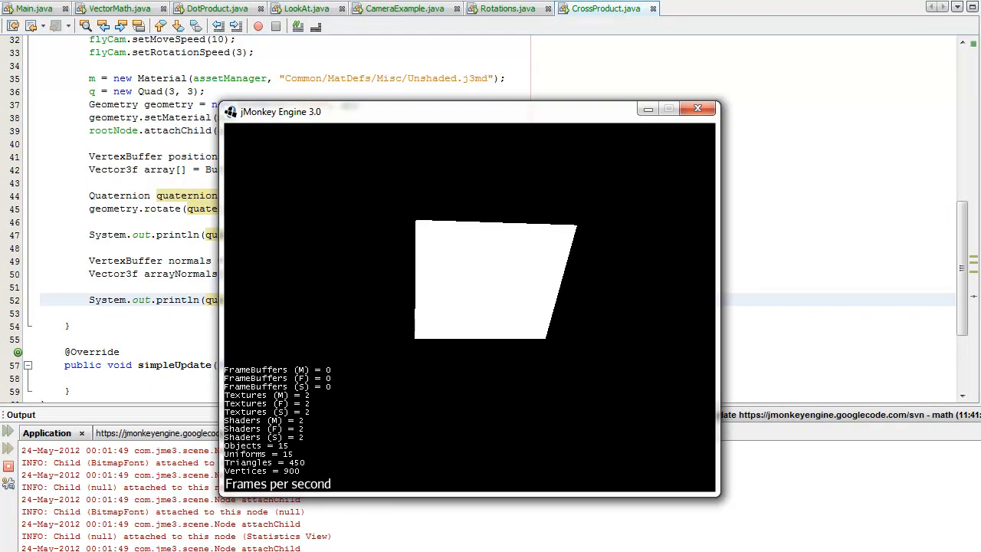
{"action": "left_click", "coordinate": [695, 107]}
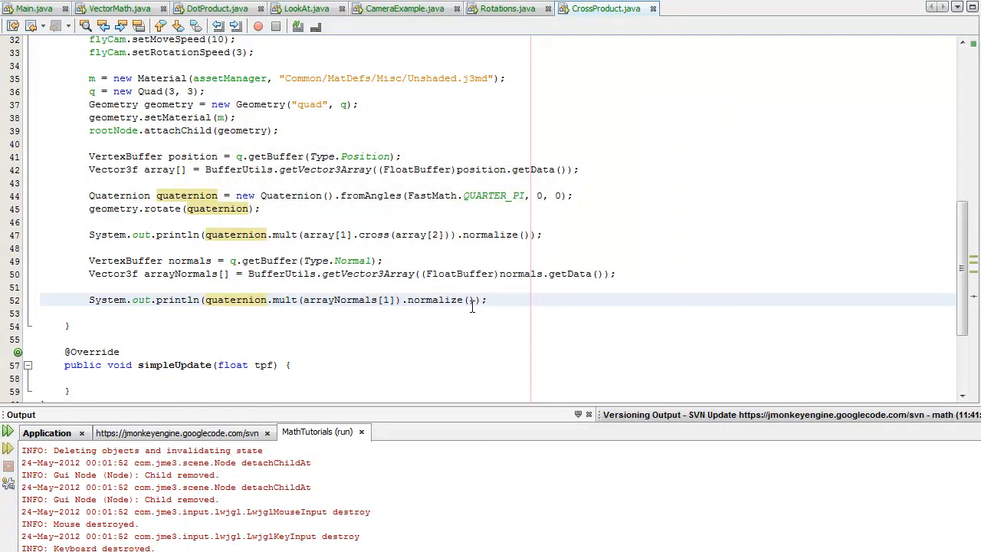